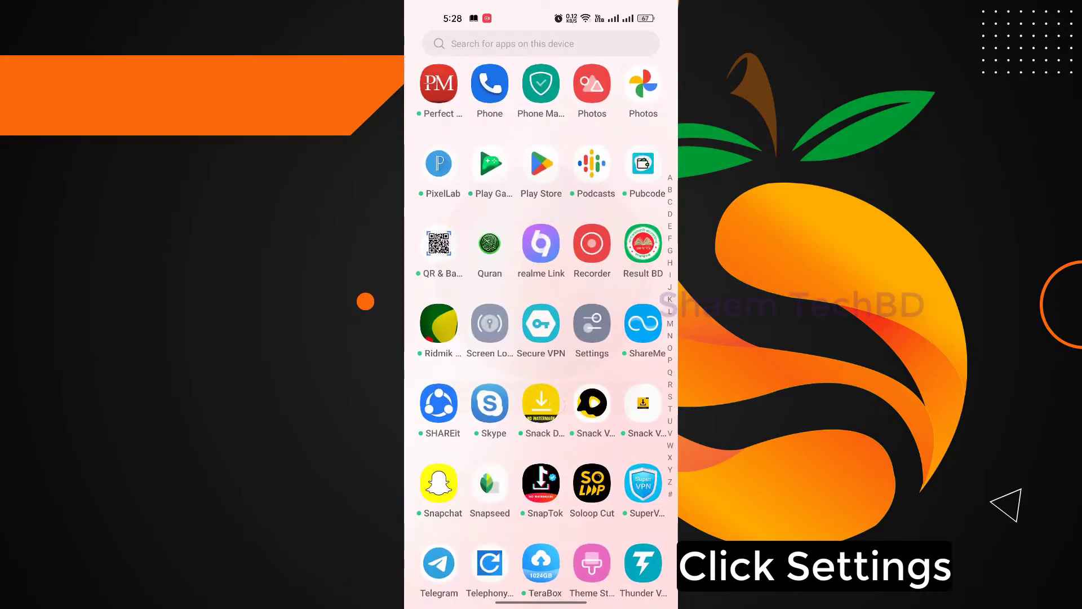
Step: Open the Settings app and go to its System settings page listing Date & time
click(591, 324)
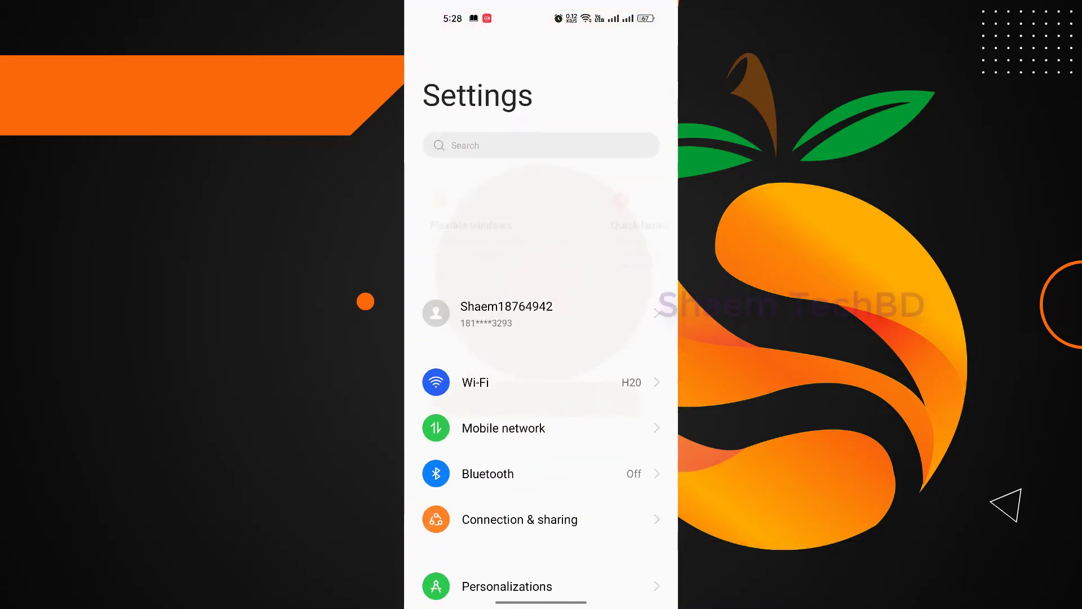
scroll(down, 3)
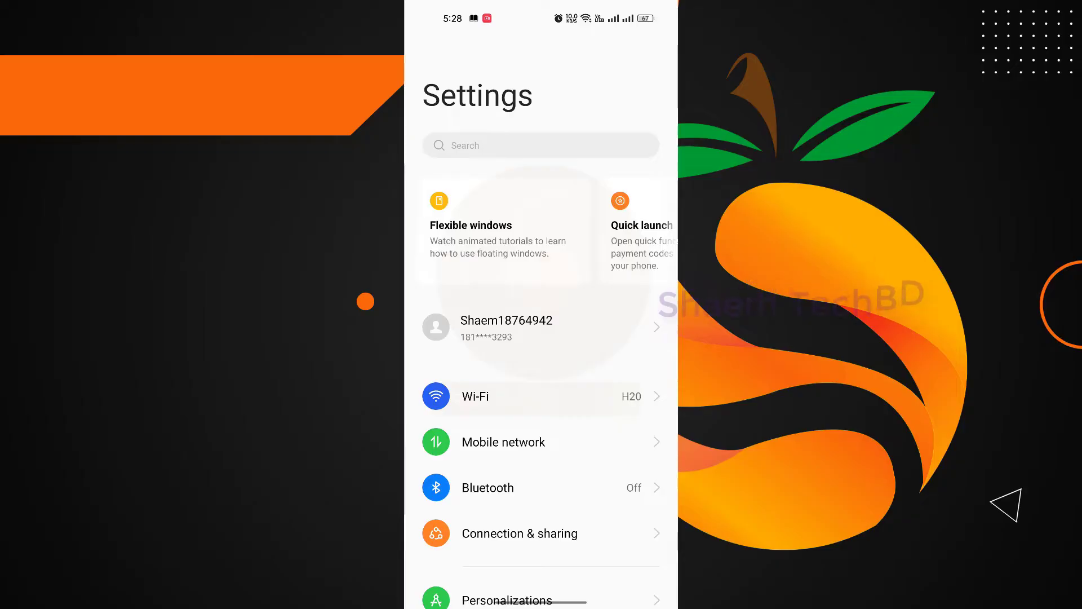
scroll(down, 3)
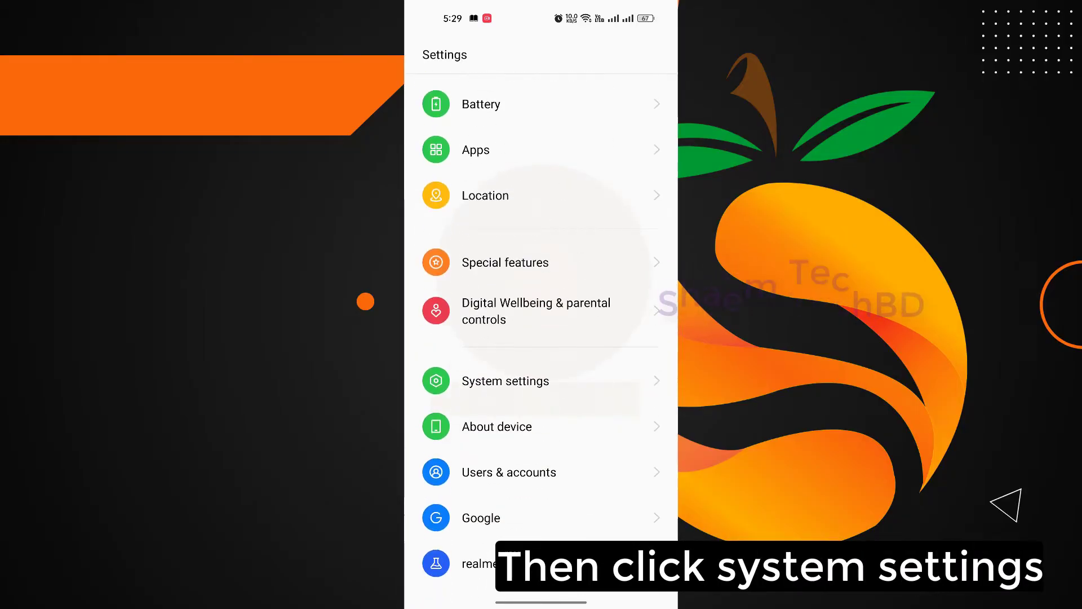
click(505, 380)
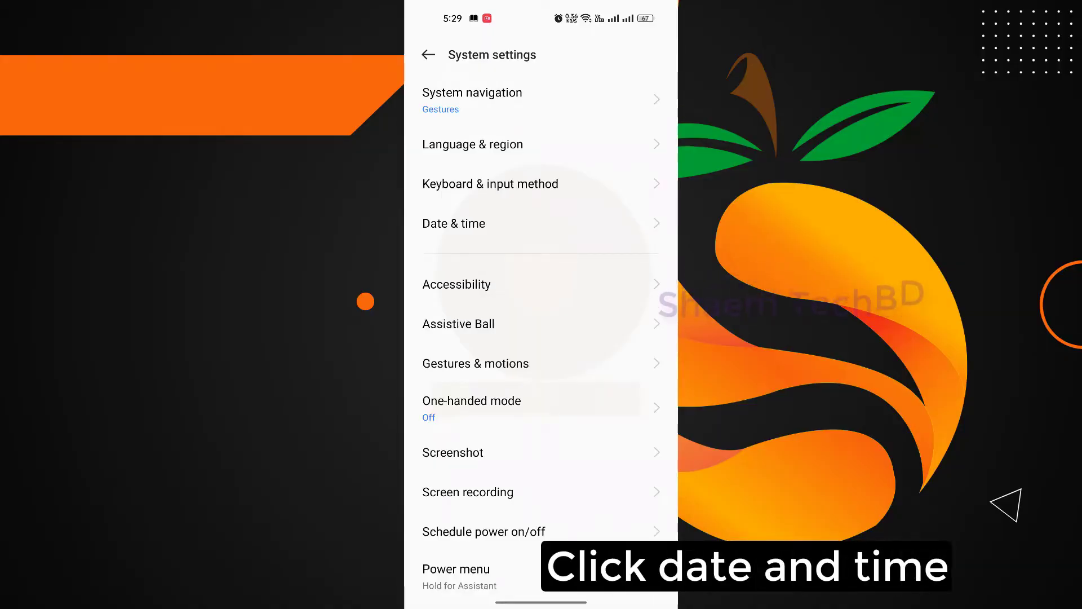
Step: In Date & time, toggle Set time automatically off and back on, then leave to the app list
click(453, 223)
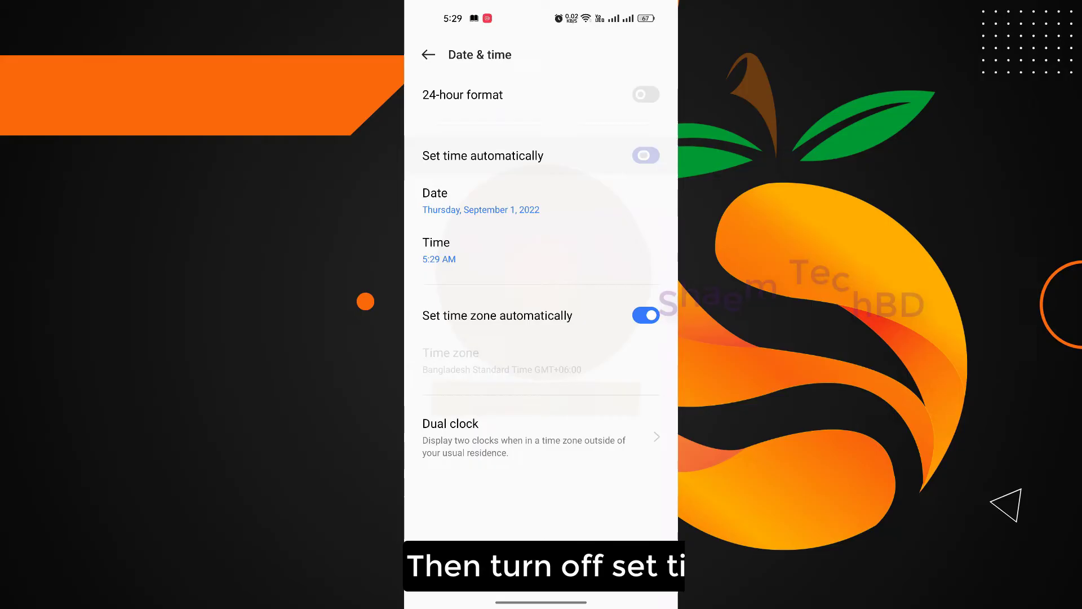
click(645, 156)
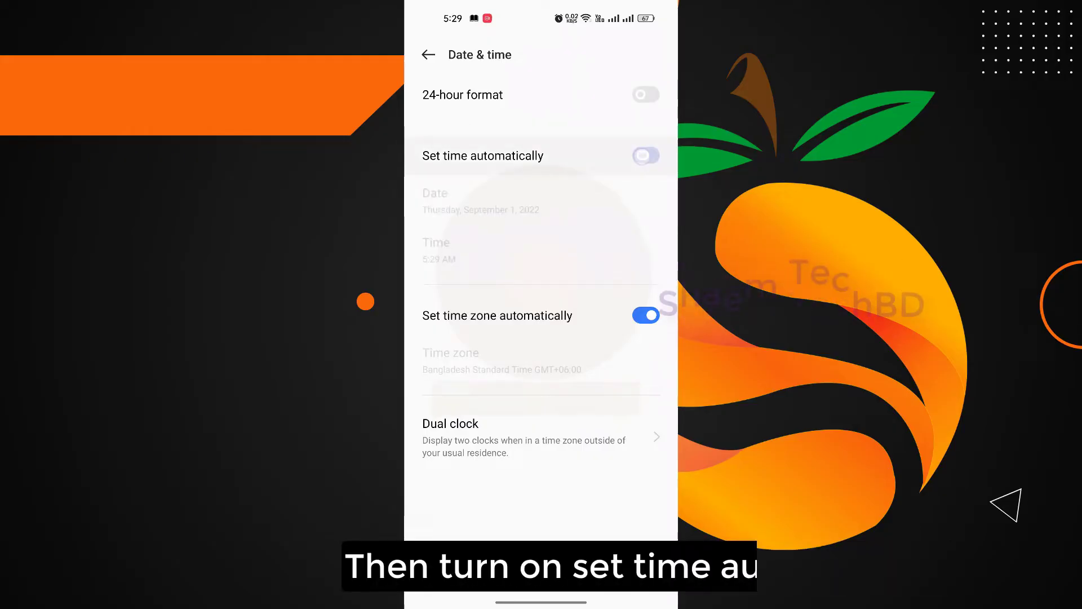
click(645, 155)
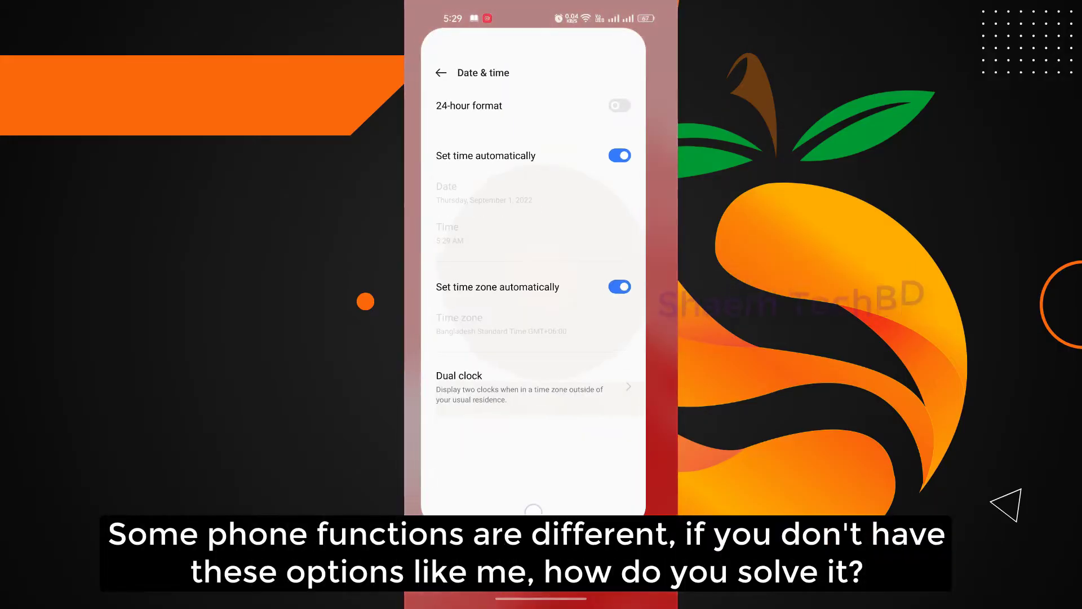
click(441, 72)
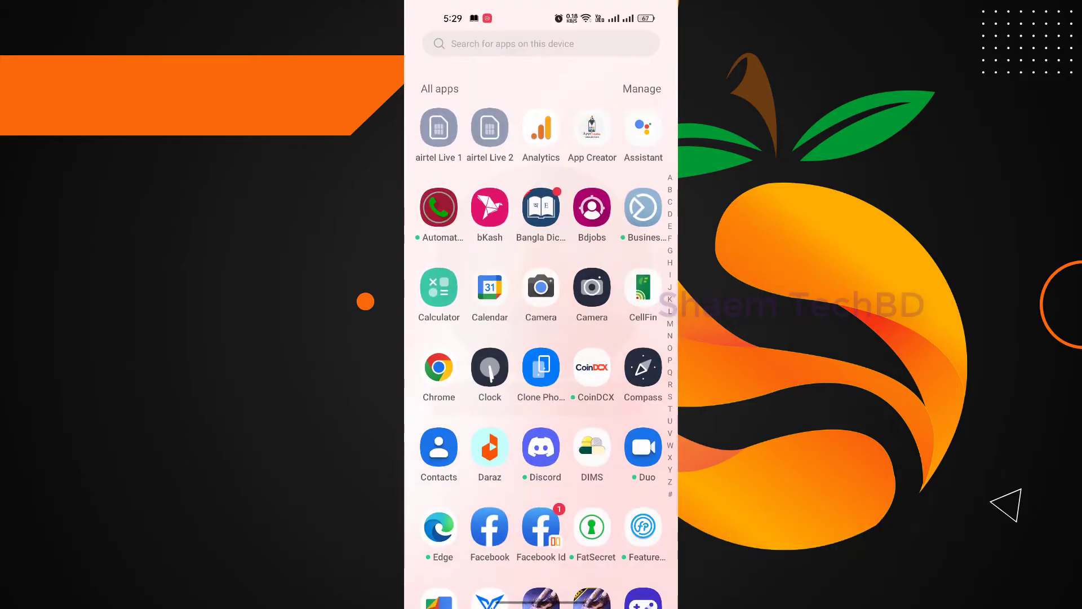
Step: Reopen Settings from the app drawer and search its settings for 'date'
scroll(down, 3)
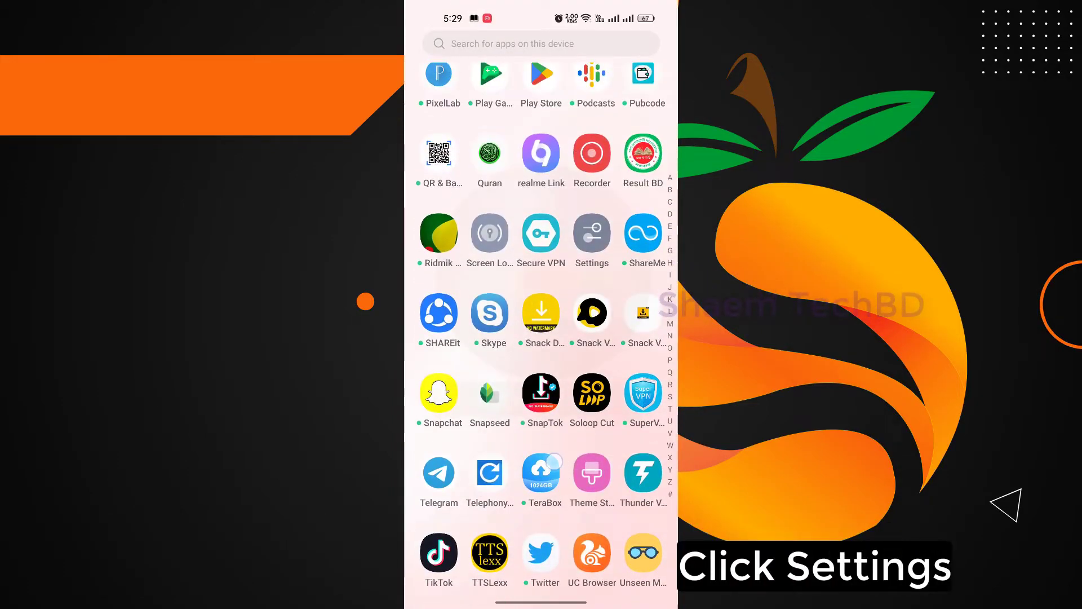
click(592, 232)
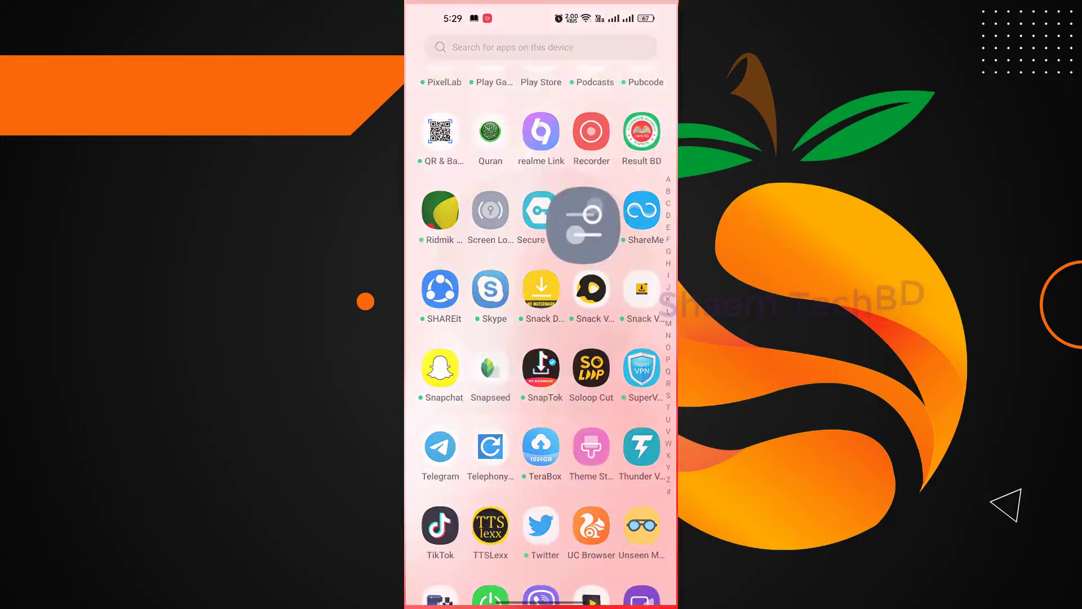
click(583, 211)
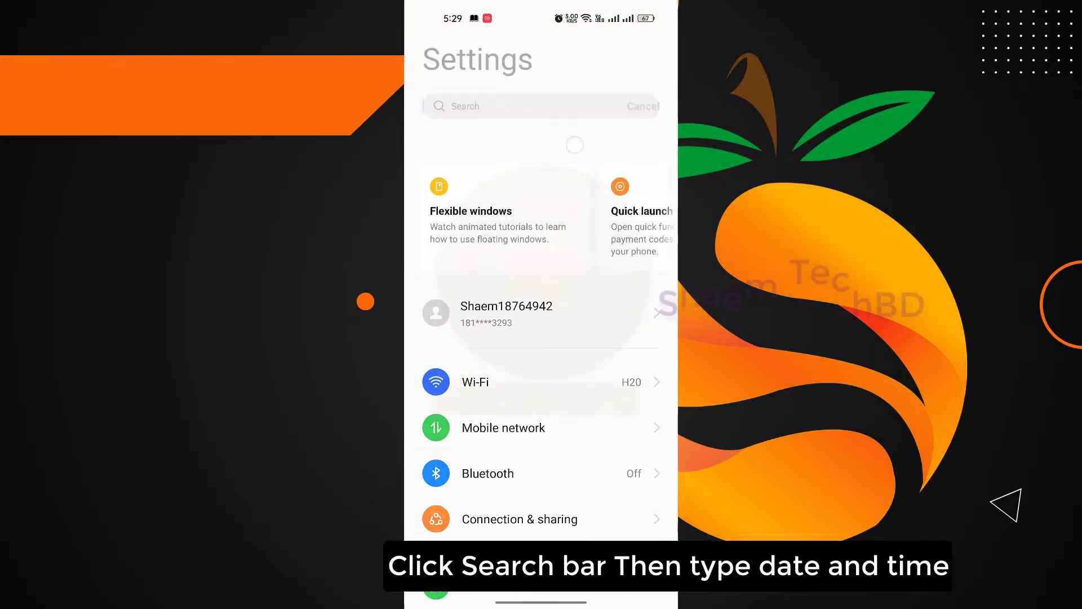
click(497, 106)
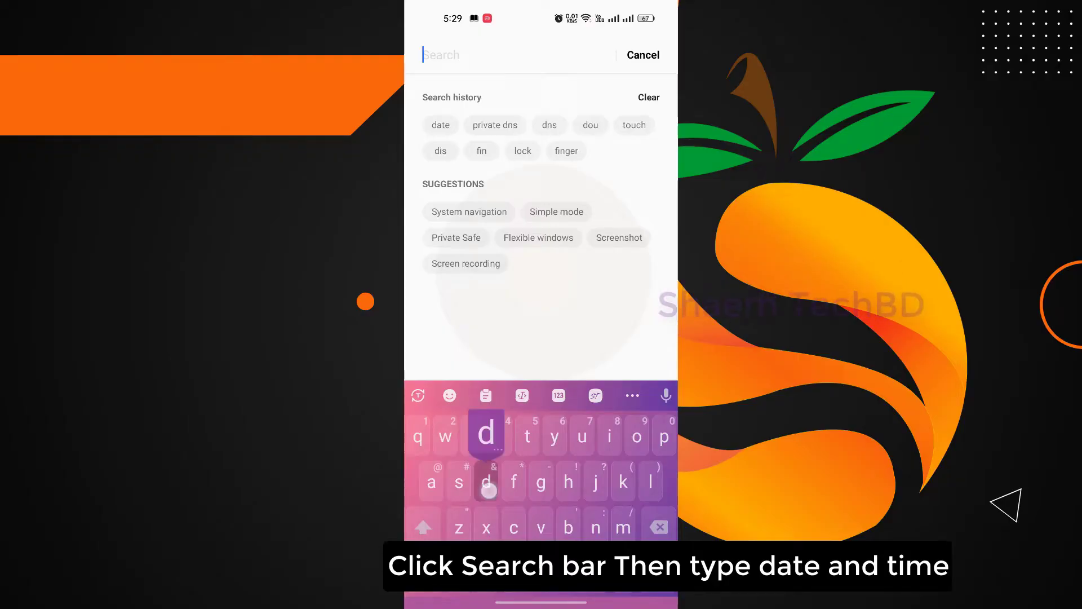
text(date)
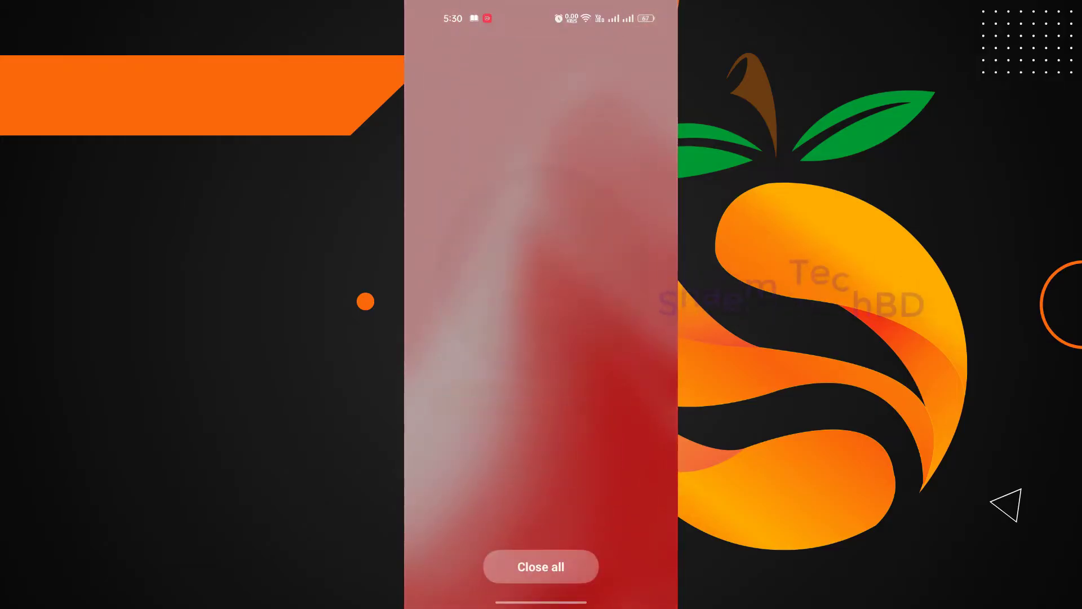
Step: Close all recent apps, reopen Settings and reach the Wi-Fi page with H20 connected
click(540, 566)
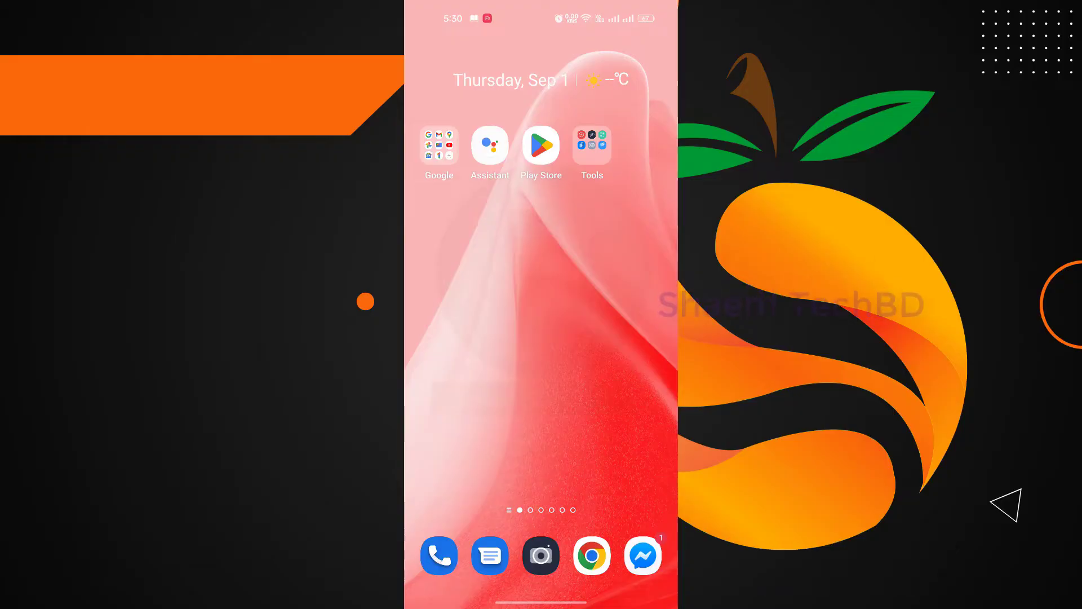
scroll(up, 3)
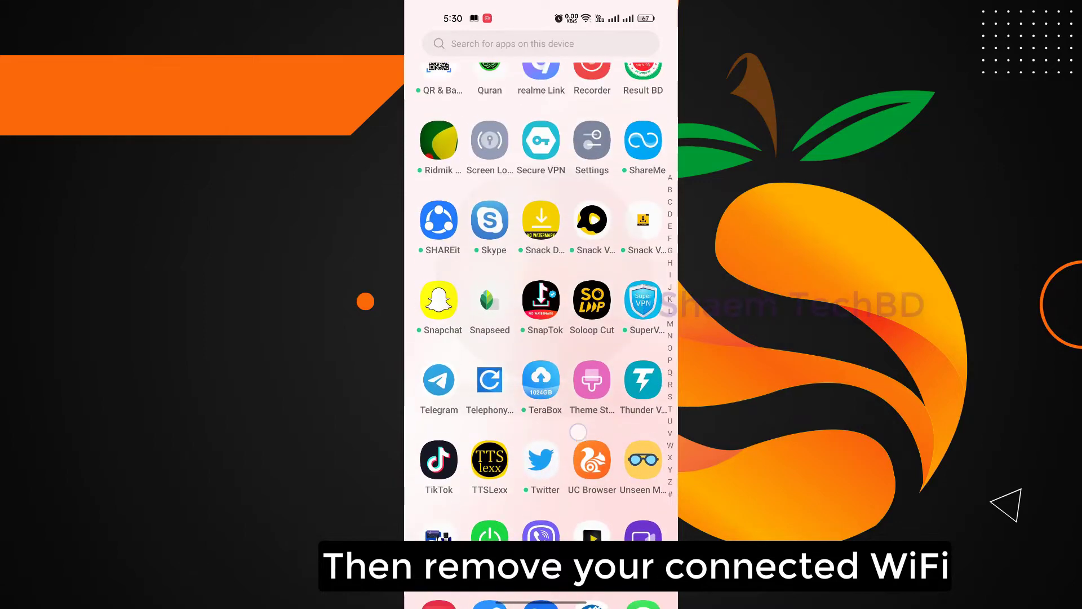
click(592, 140)
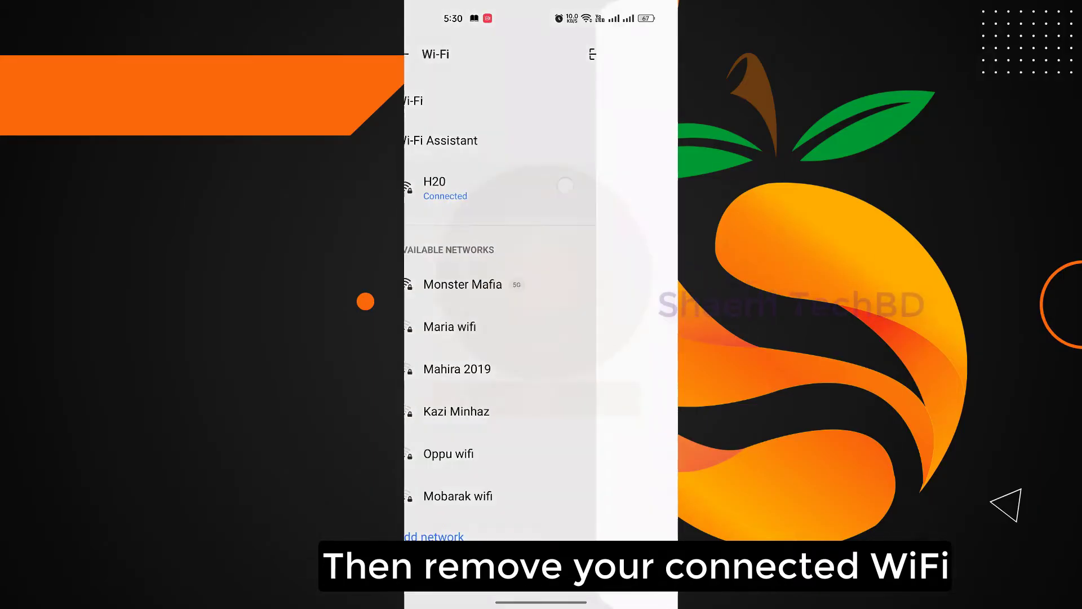
Step: Remove the connected H20 network from saved Wi-Fi networks, confirming the removal
click(455, 188)
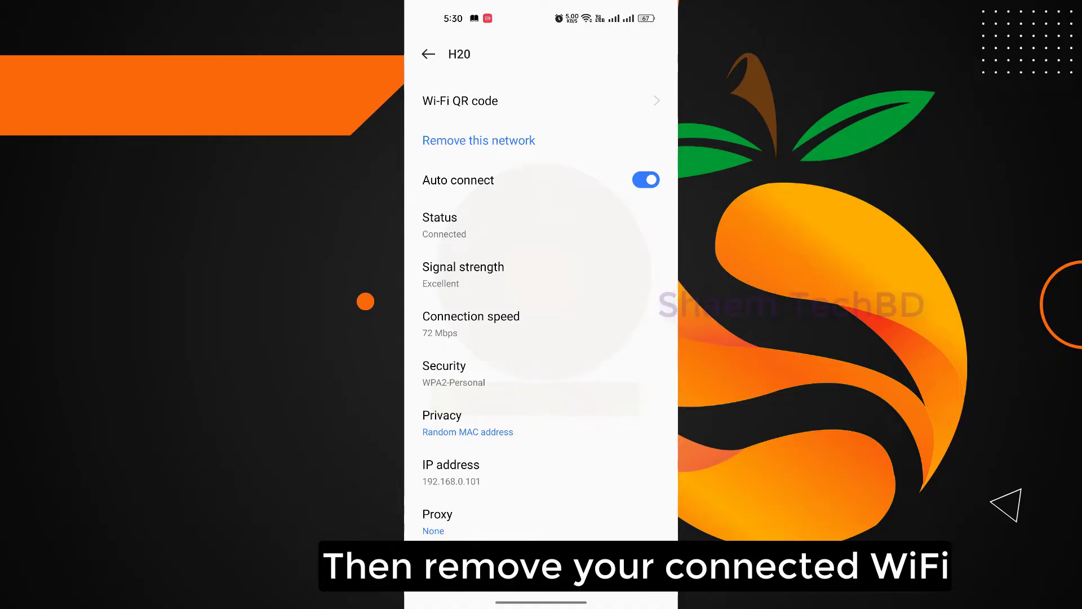
click(478, 140)
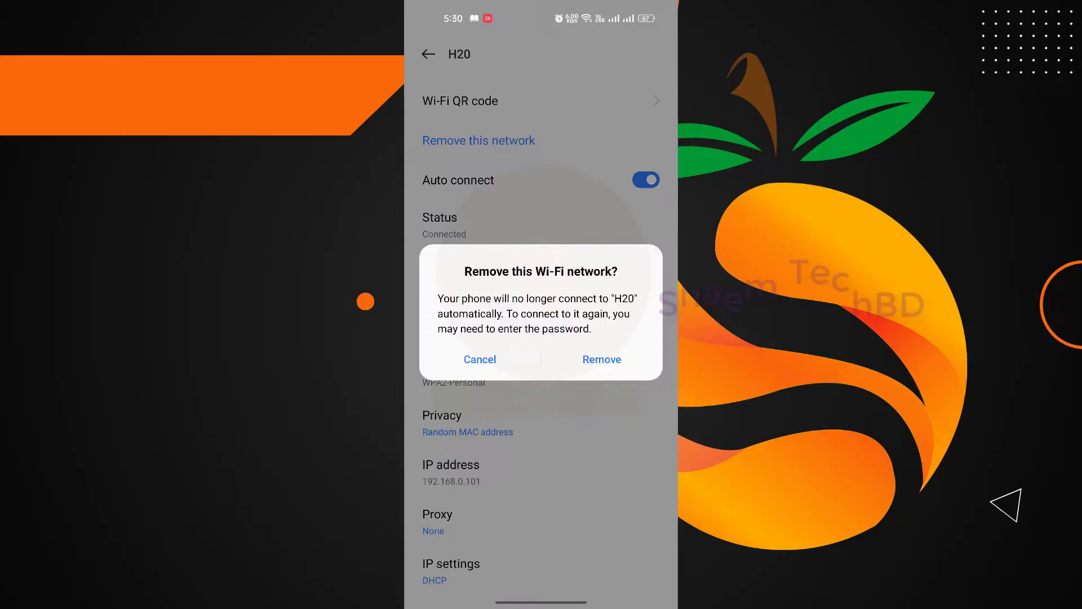
click(601, 359)
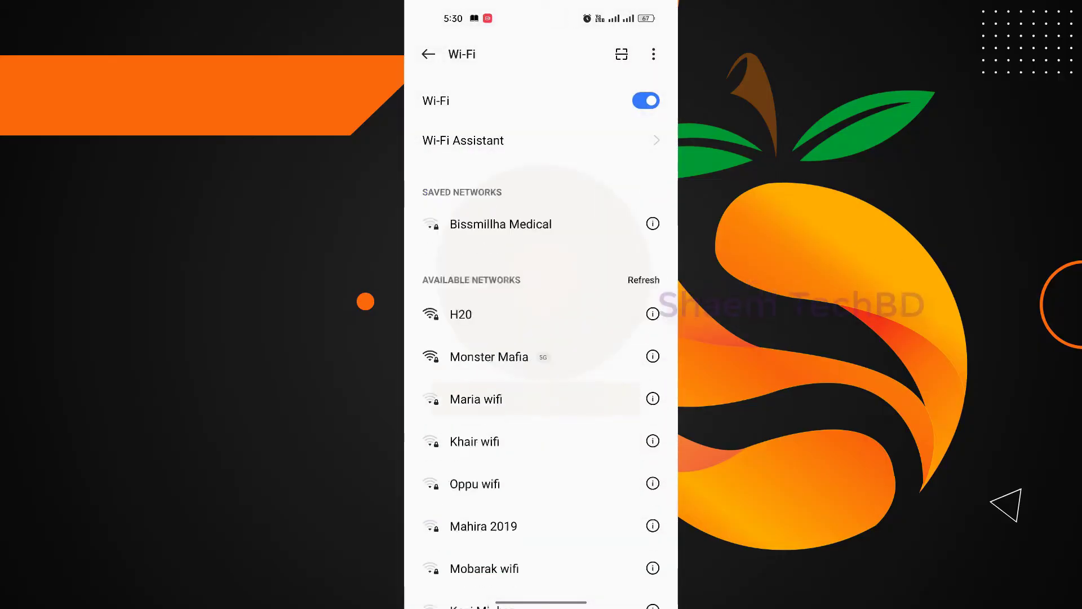
scroll(down, 3)
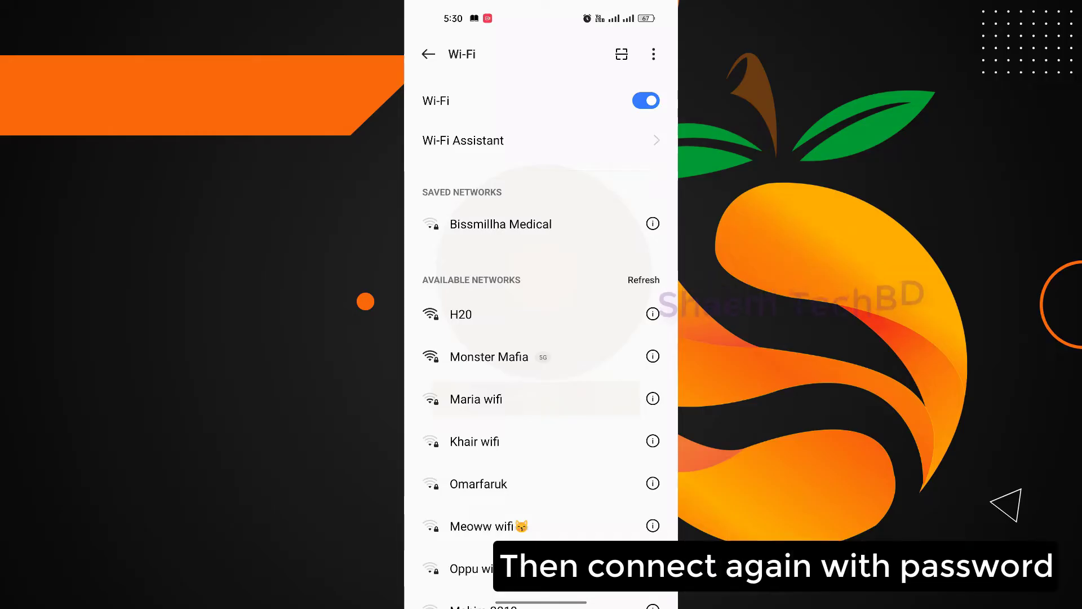
click(460, 315)
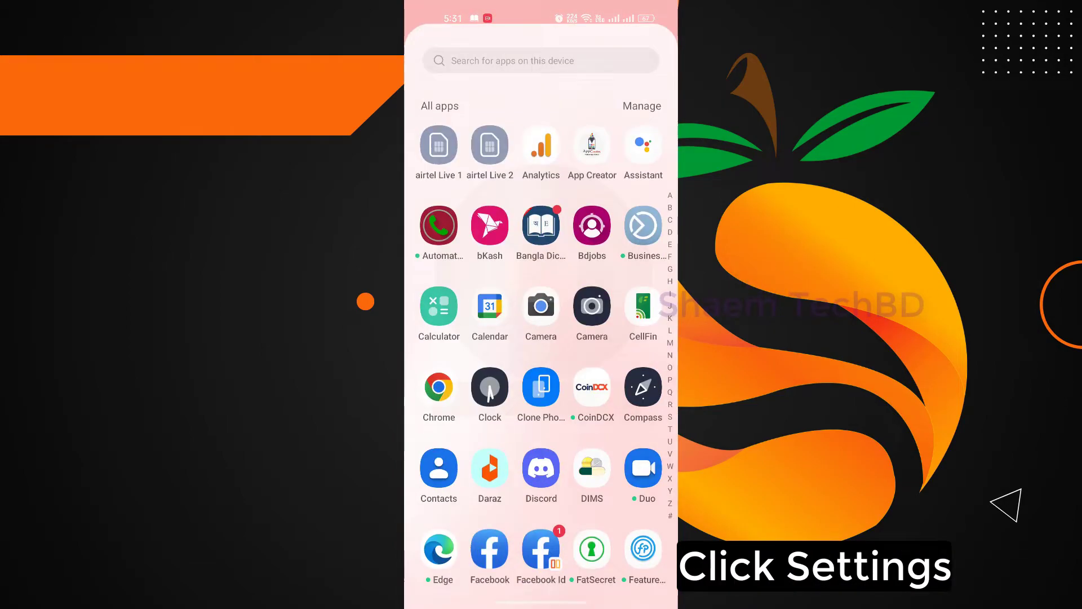
Step: Reopen Settings, go through Apps and App management to the Chime app's info page
scroll(down, 3)
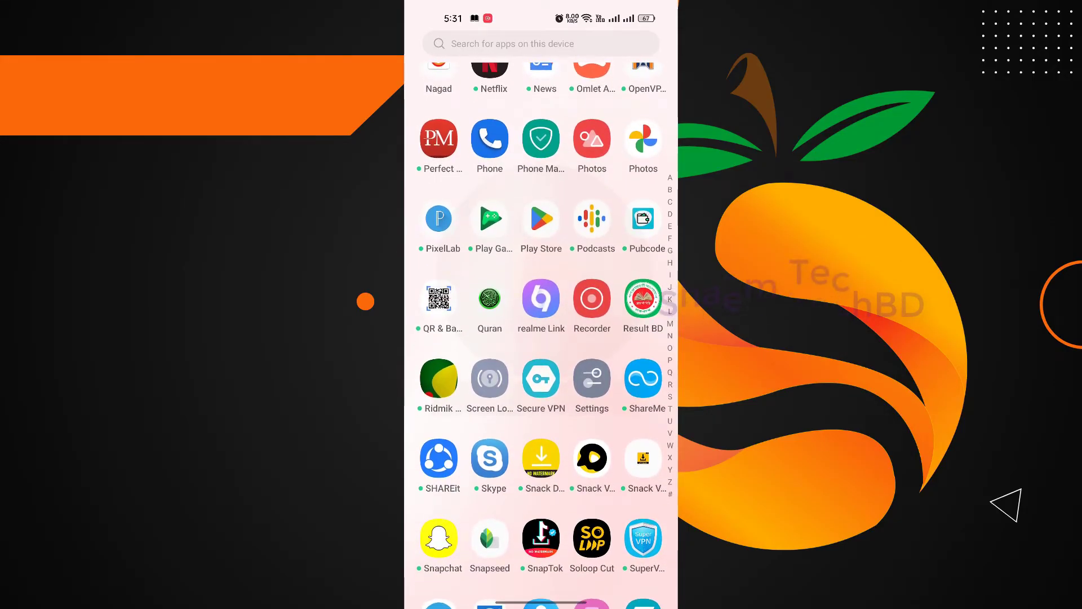
click(591, 378)
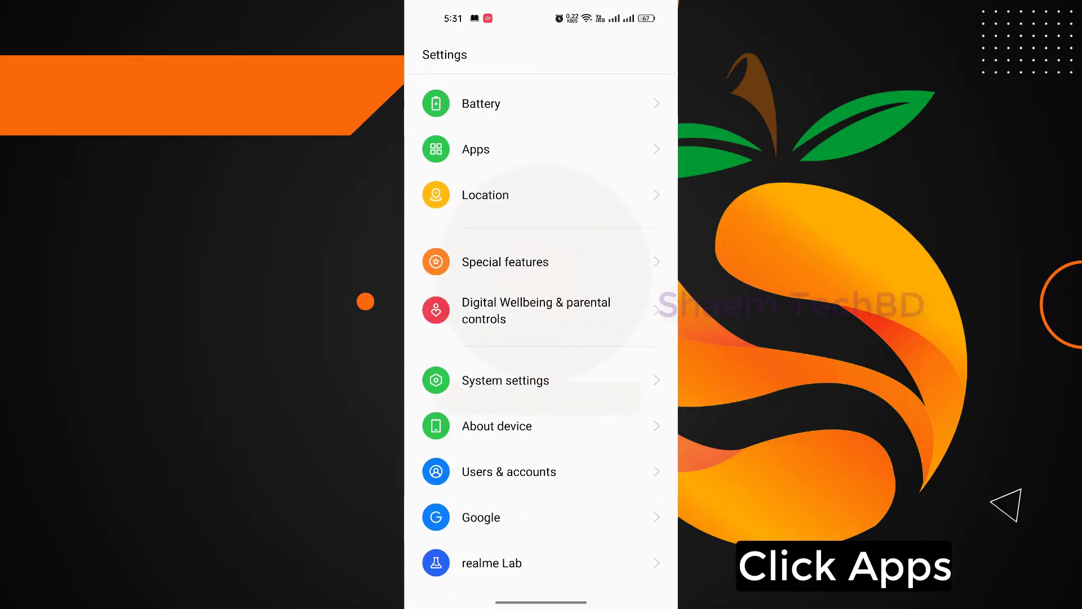
click(475, 149)
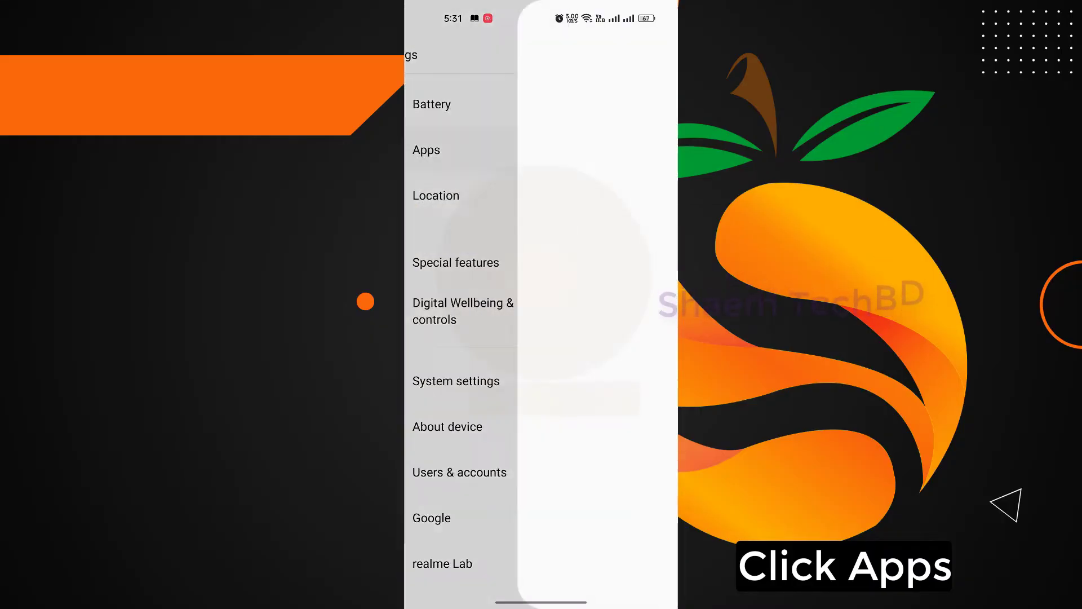
click(427, 150)
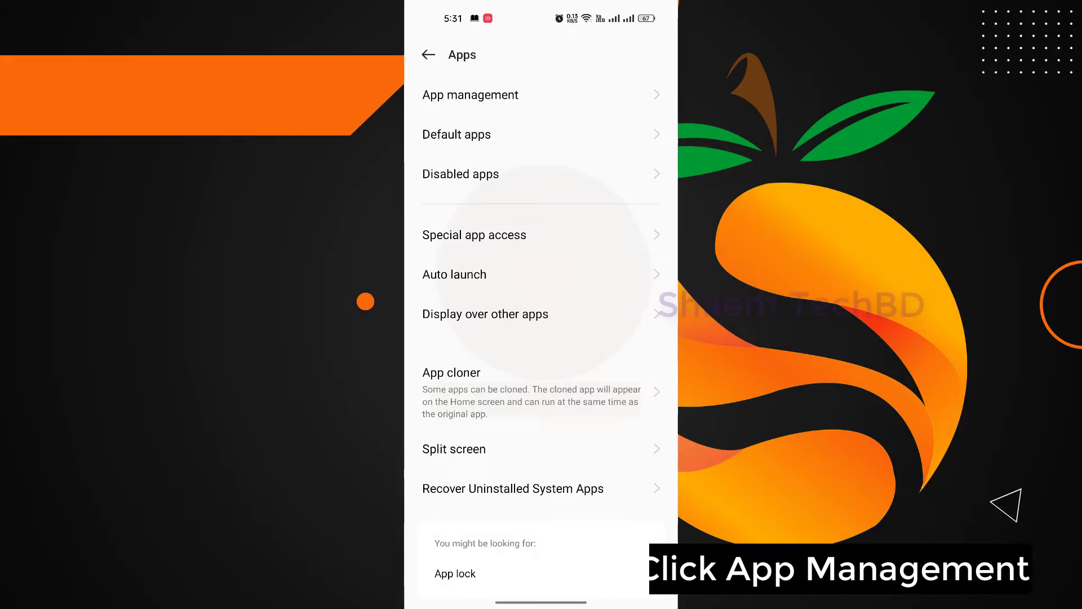
click(470, 94)
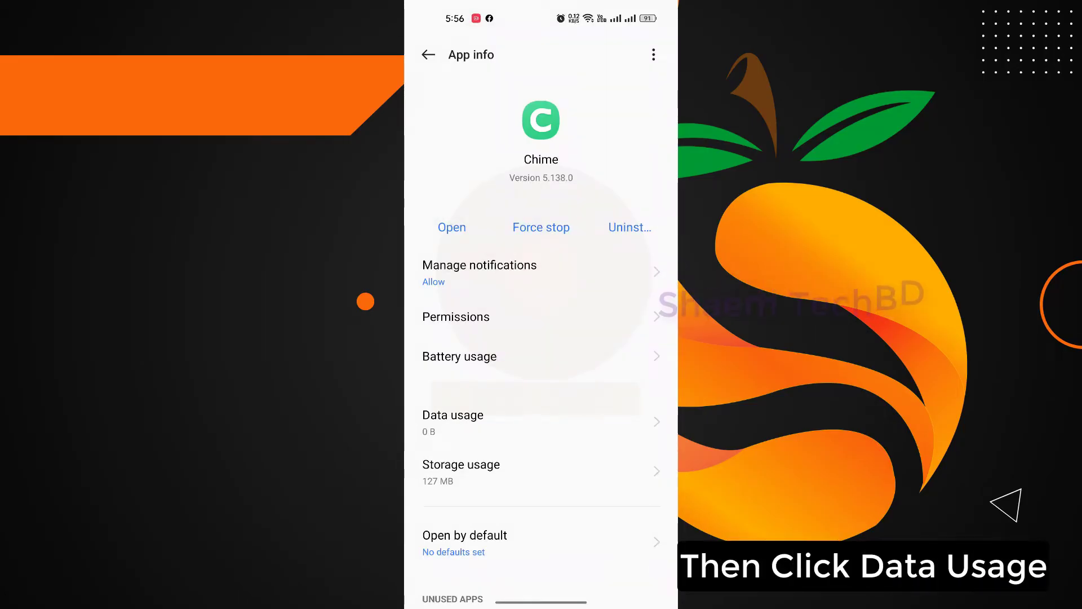
Step: View Chime's data usage (0 B), toggle its Wi-Fi data restriction on and off, and return
click(453, 415)
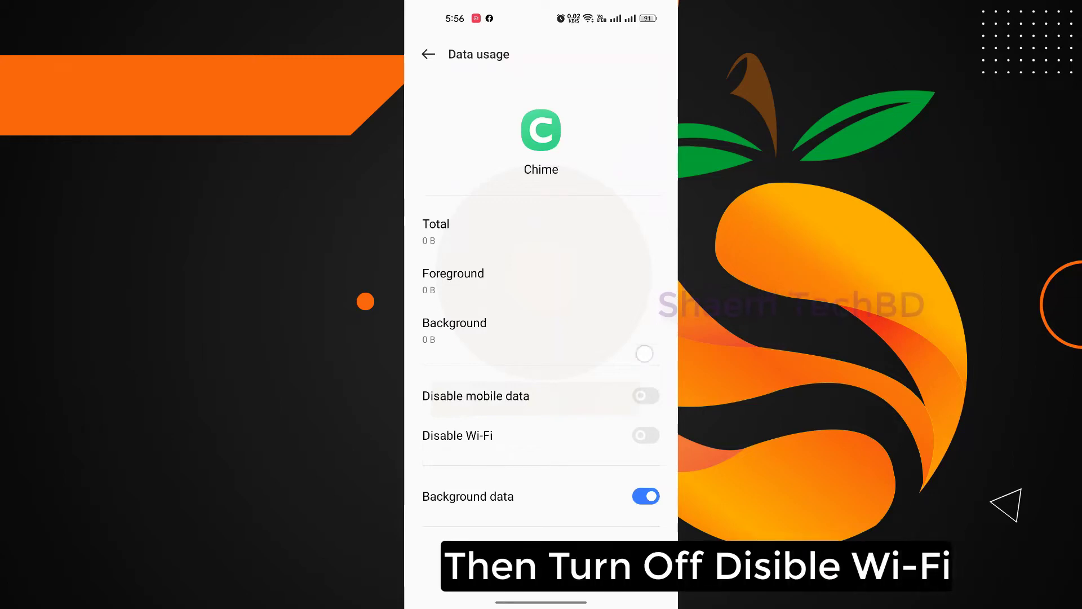
click(645, 436)
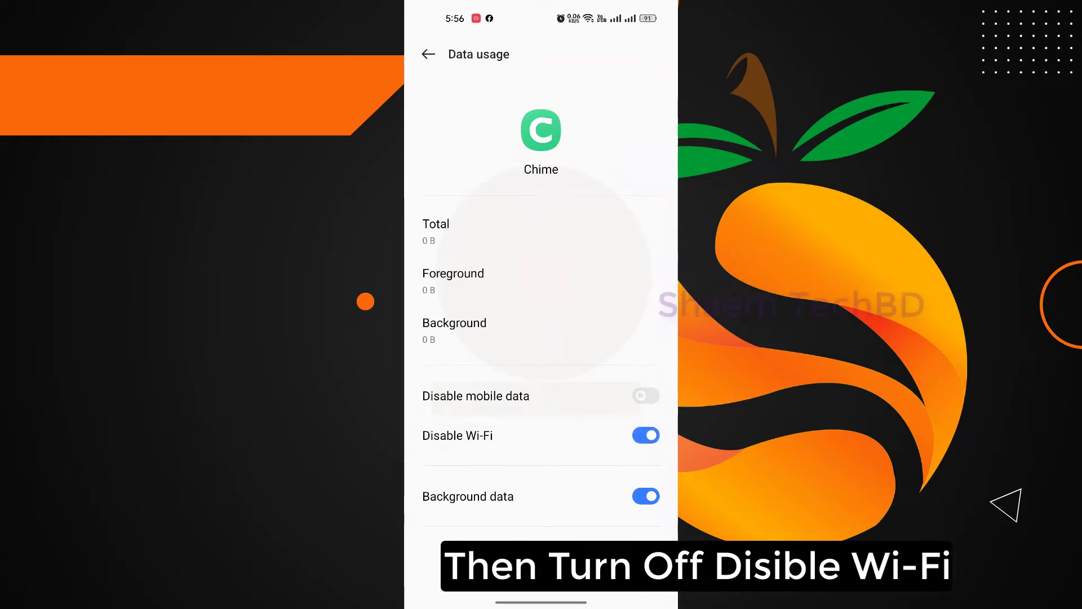
click(645, 435)
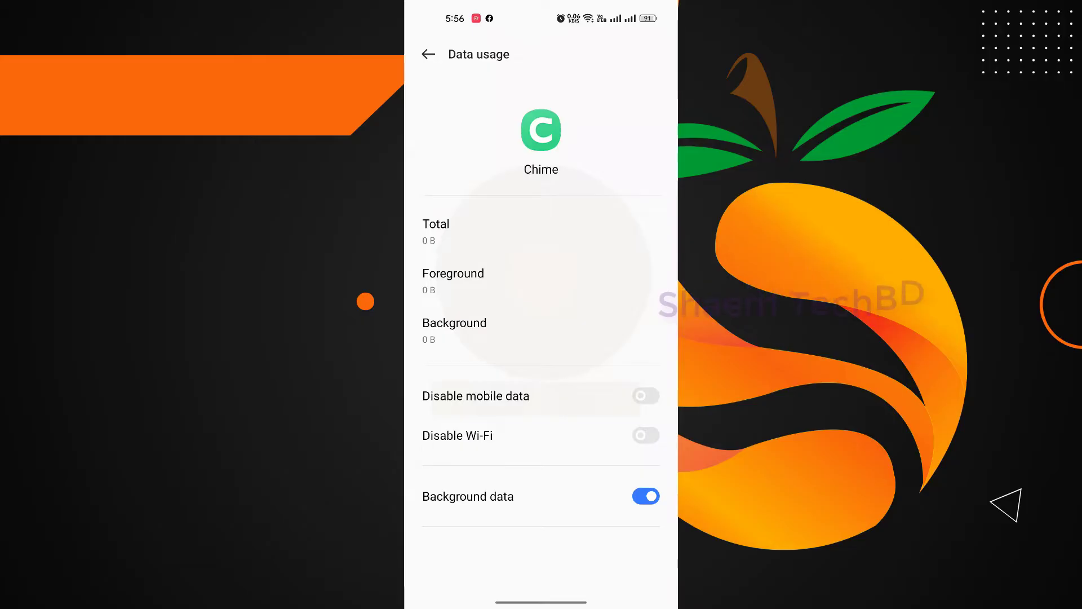
click(429, 54)
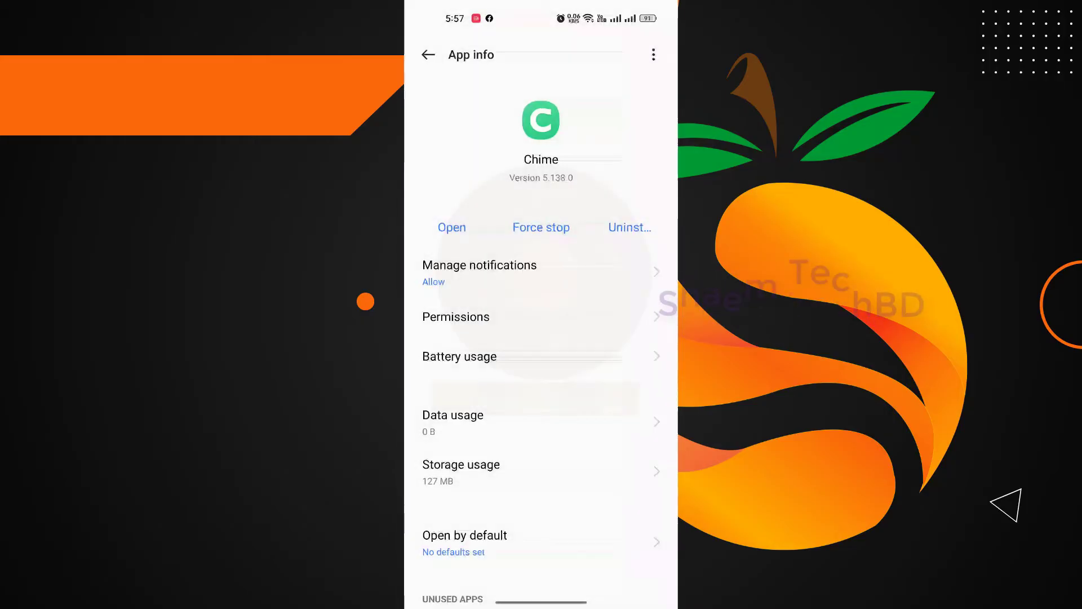
Step: Clear Chime's app data in Storage usage, confirm with OK, and return to App management
click(460, 464)
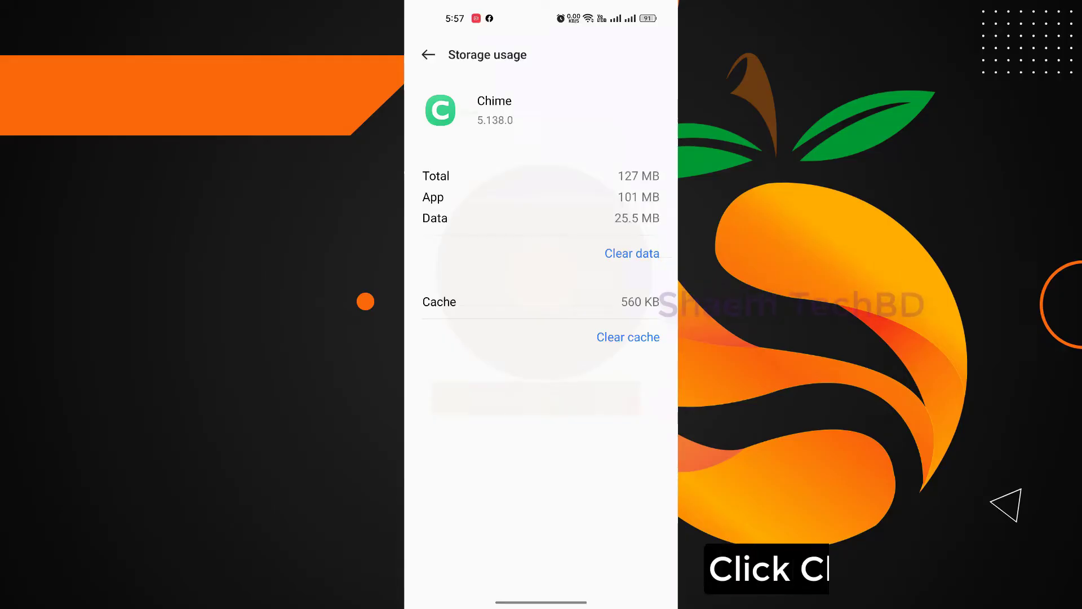
click(632, 254)
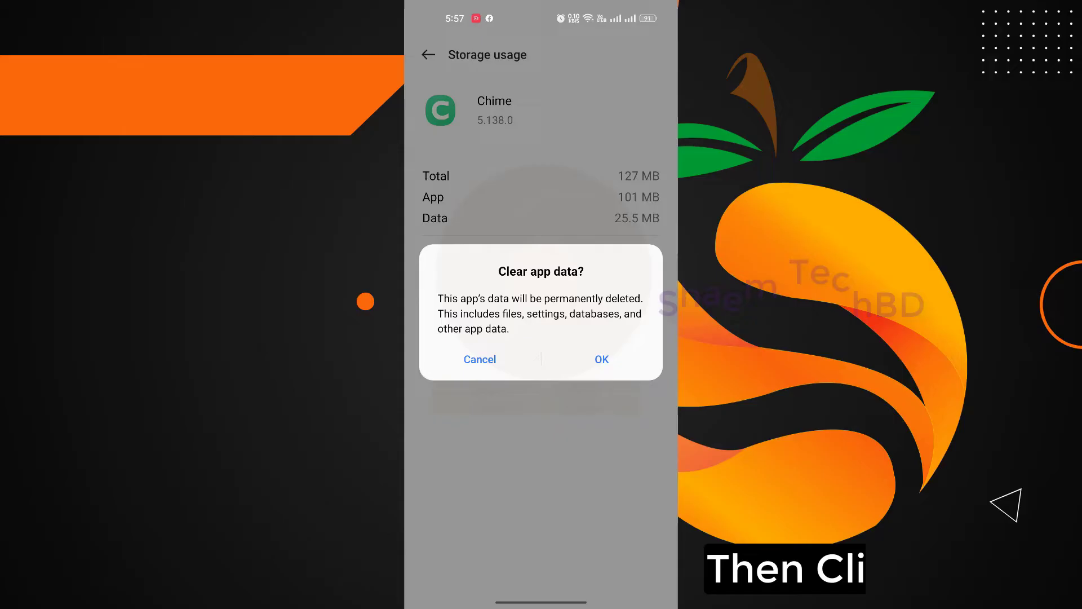
click(600, 359)
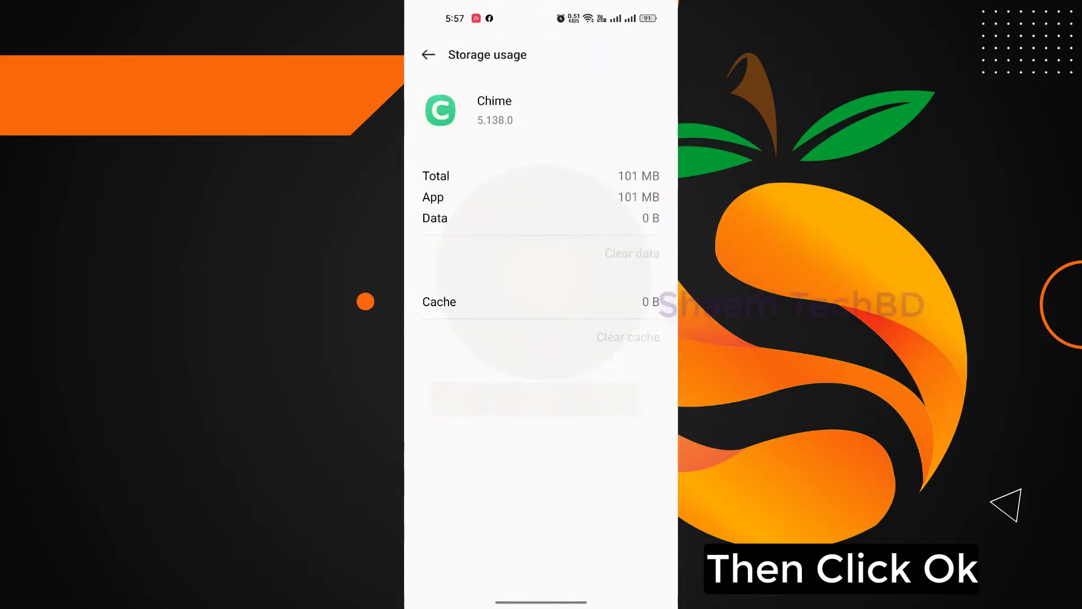
click(429, 54)
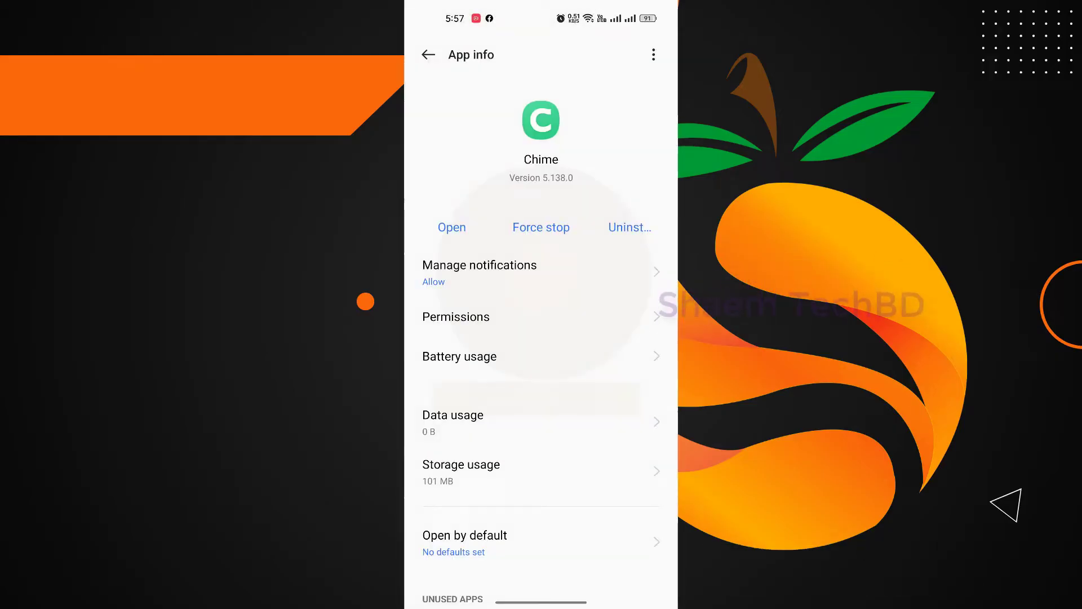
click(428, 54)
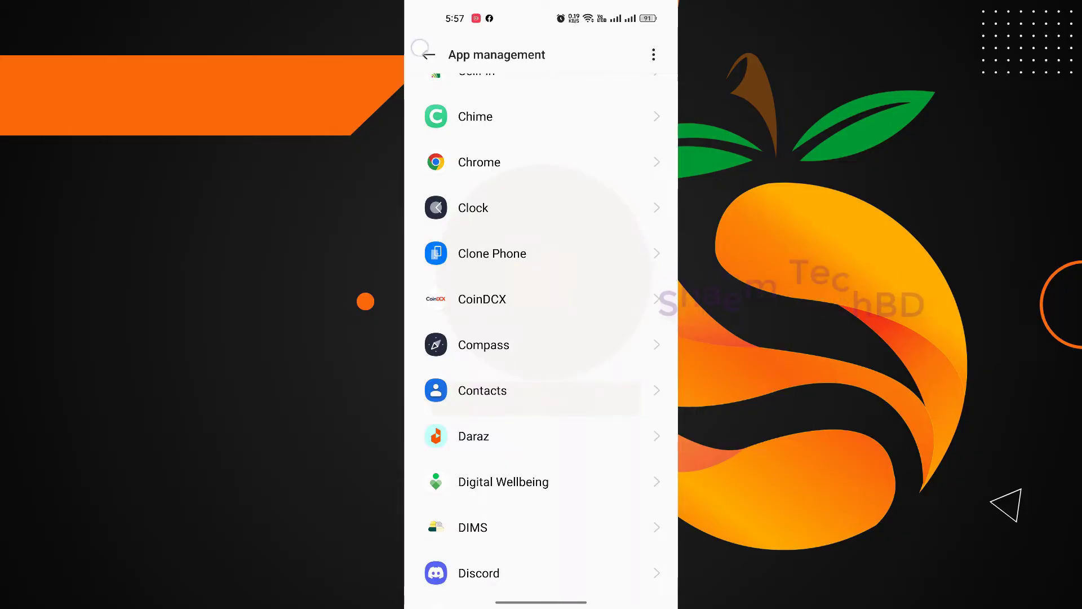
Step: Back in Settings, view Storage under About device (114 GB of 128 GB used) and start Clean
click(428, 54)
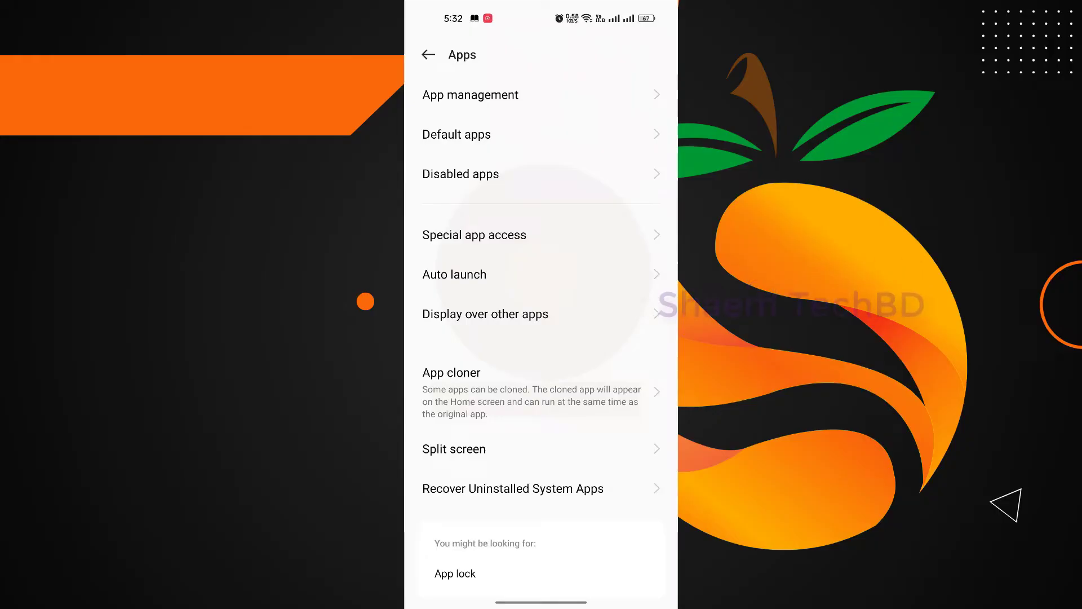
click(428, 55)
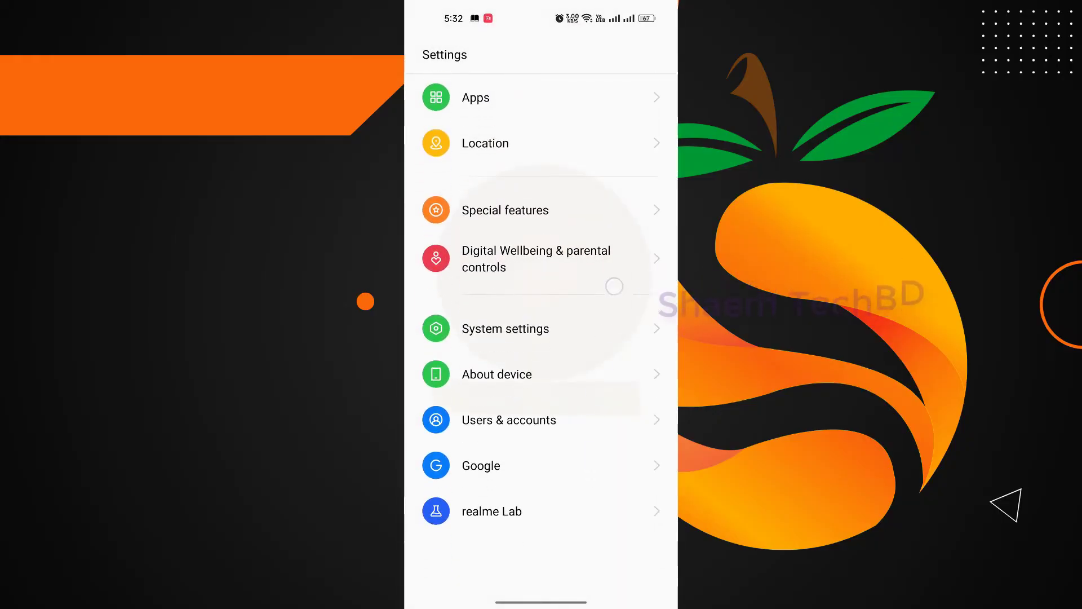
click(496, 374)
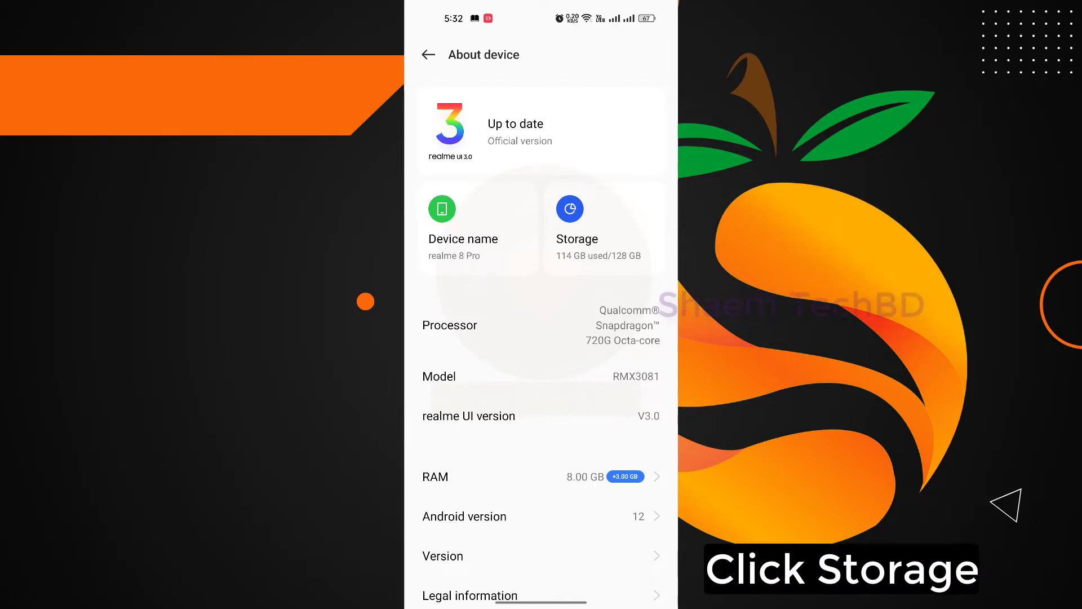
click(578, 221)
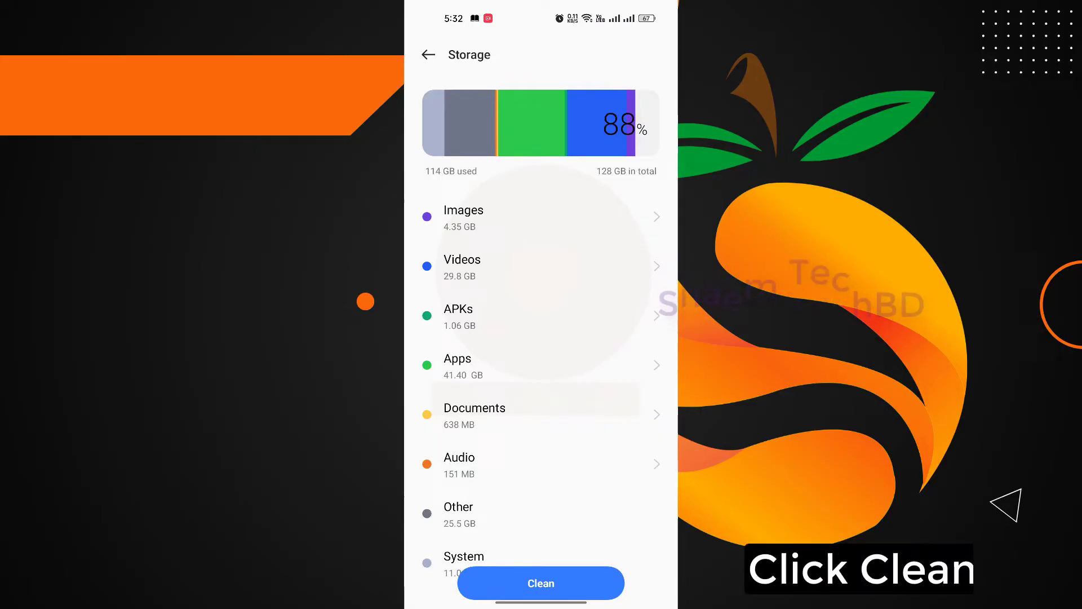
click(540, 583)
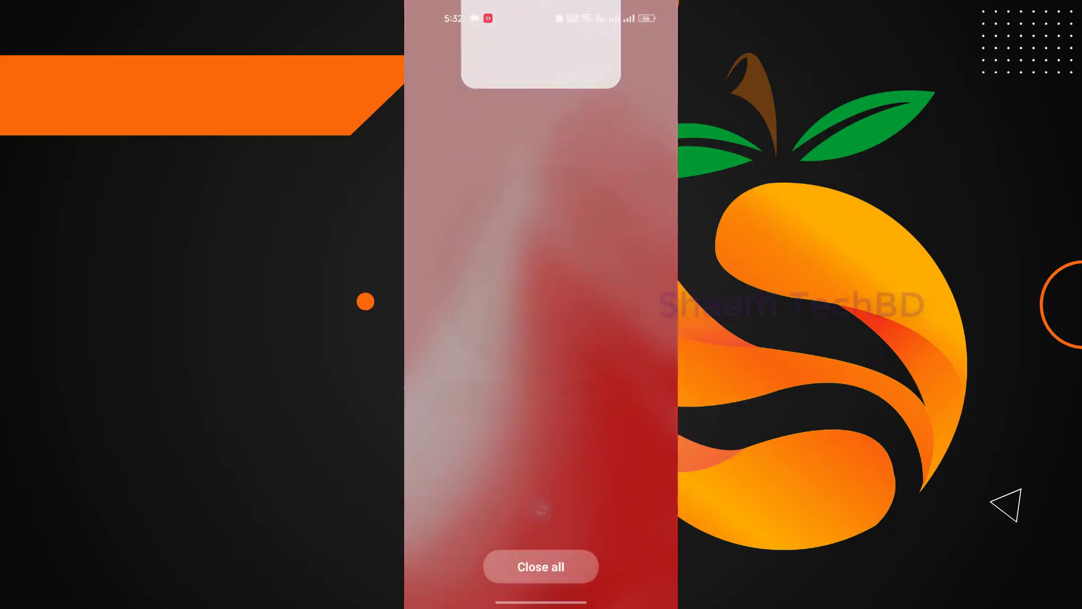
Step: Close recent apps, search Play Store for 'chime mobile banking' and open the Chime – Mobile Banking listing
click(540, 566)
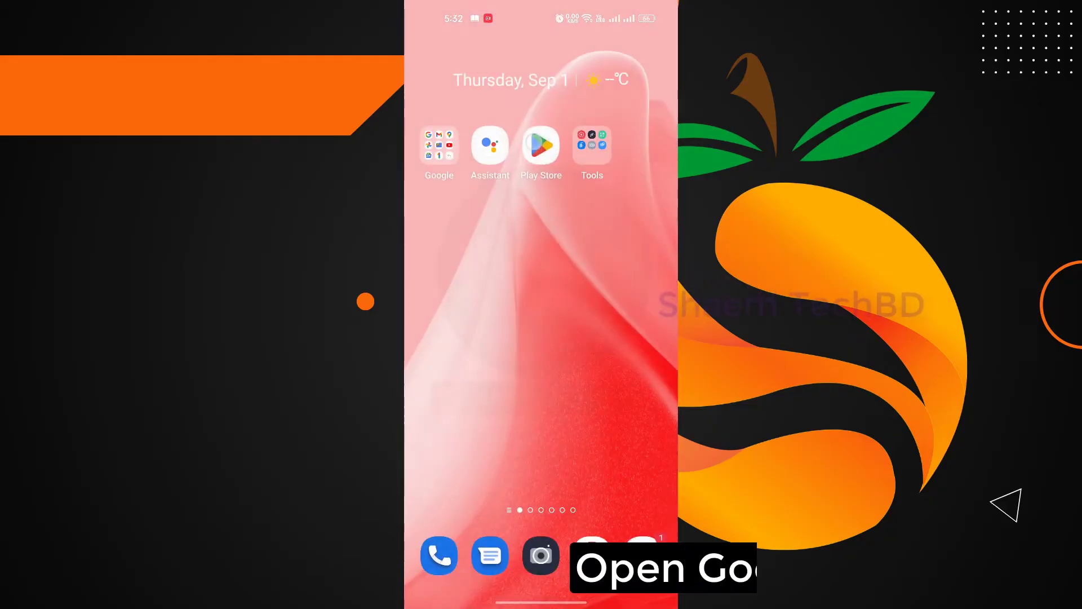
click(540, 146)
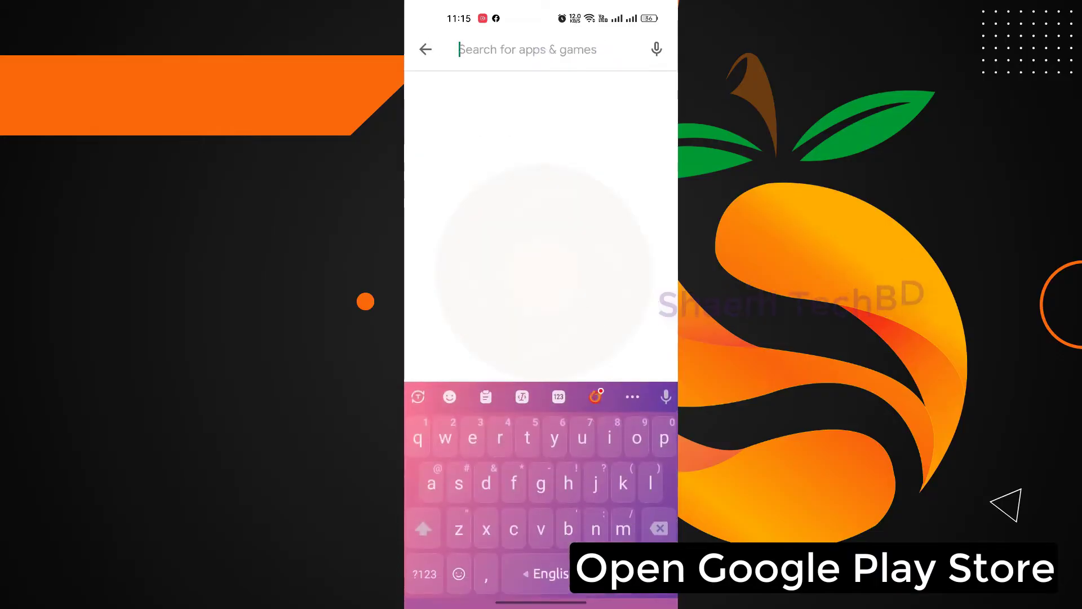
text(chime)
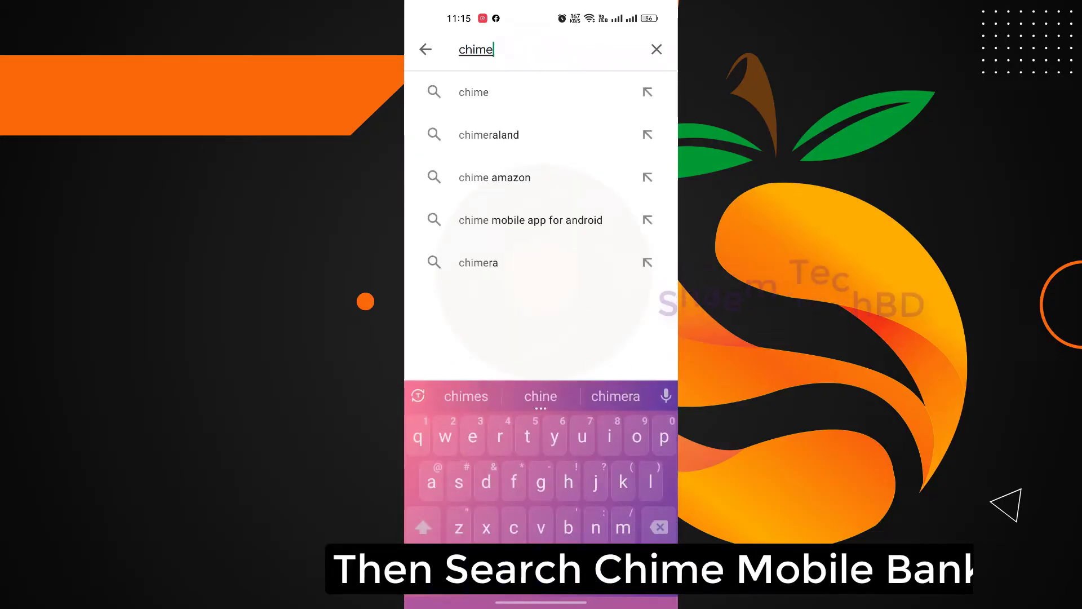
text(mobile banking)
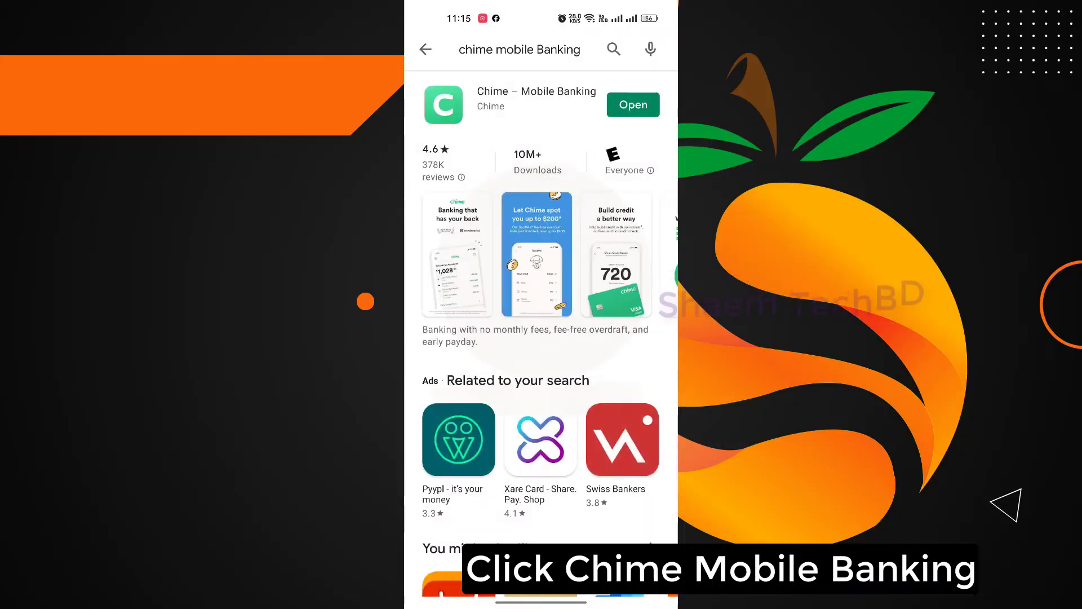
click(536, 100)
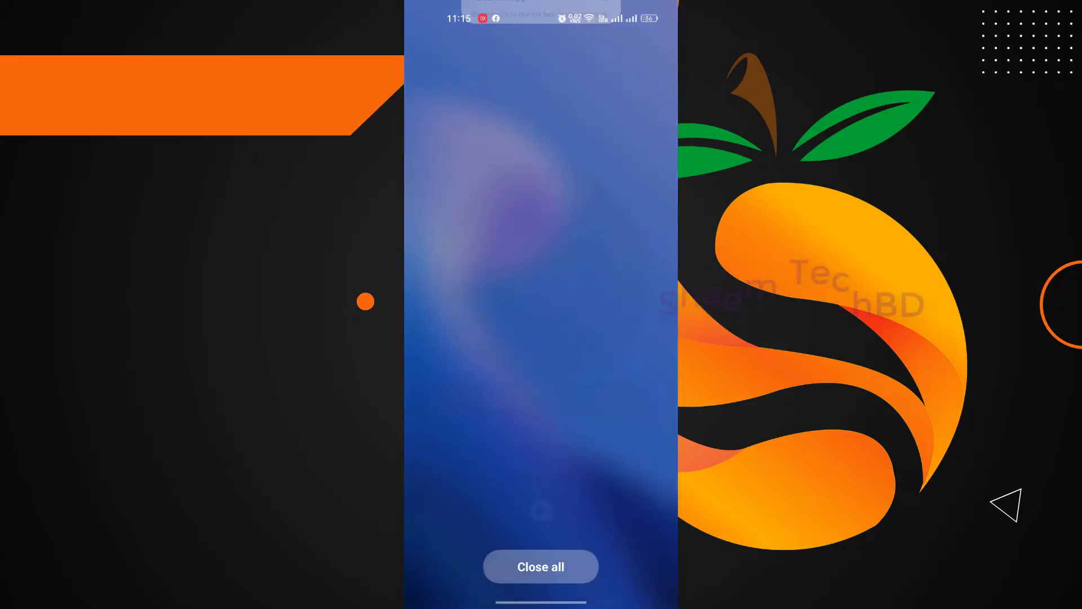
Step: Close all recent apps and confirm Wi-Fi is on and connected to H20
click(540, 566)
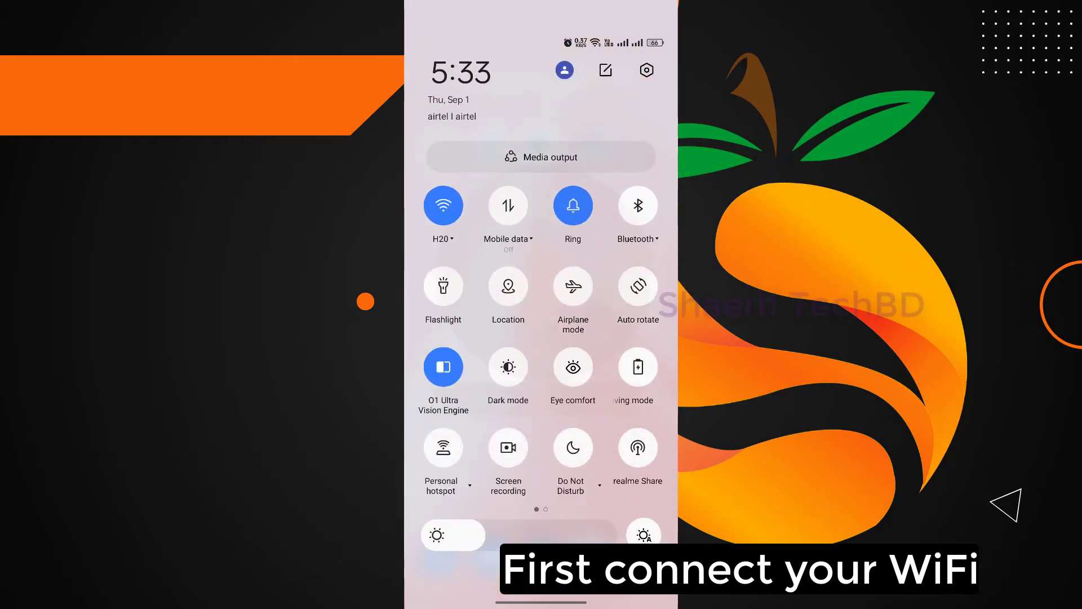
click(442, 205)
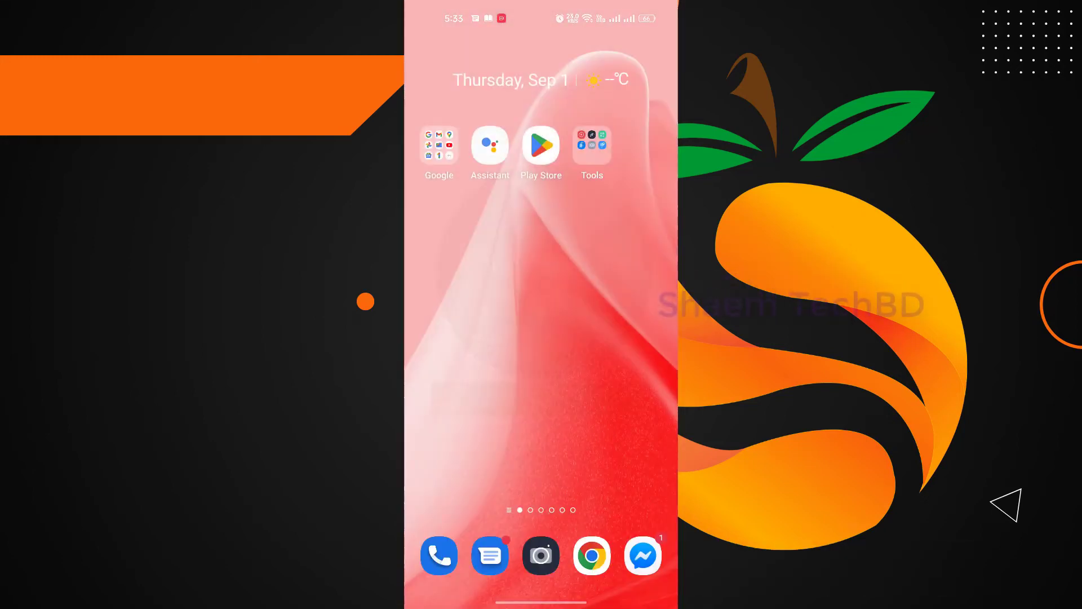
Step: Log in to the router admin page at 192.168.0.1 in Chrome
click(592, 555)
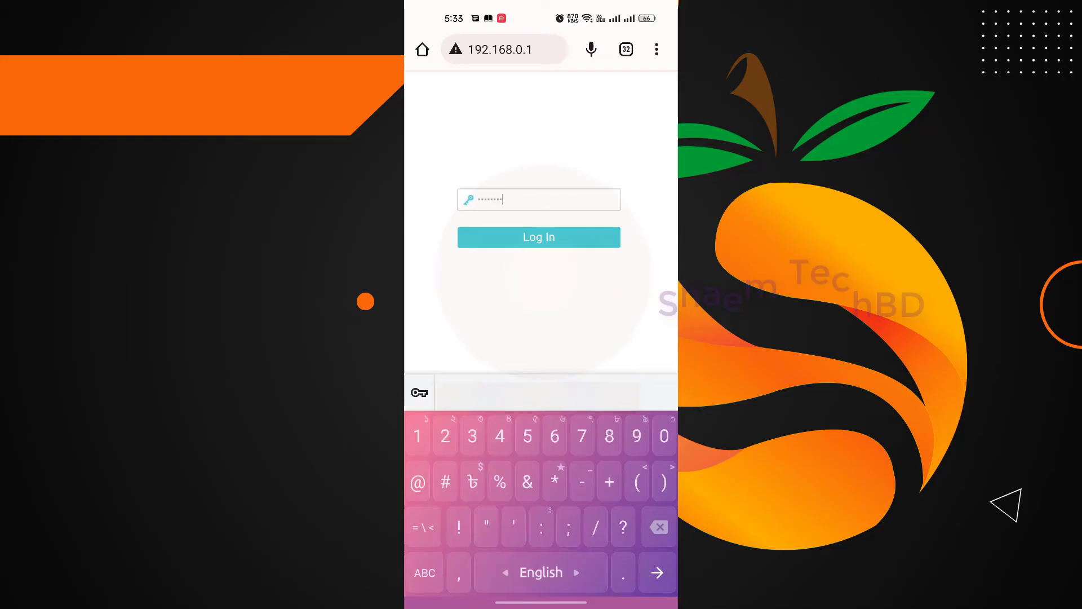
click(539, 236)
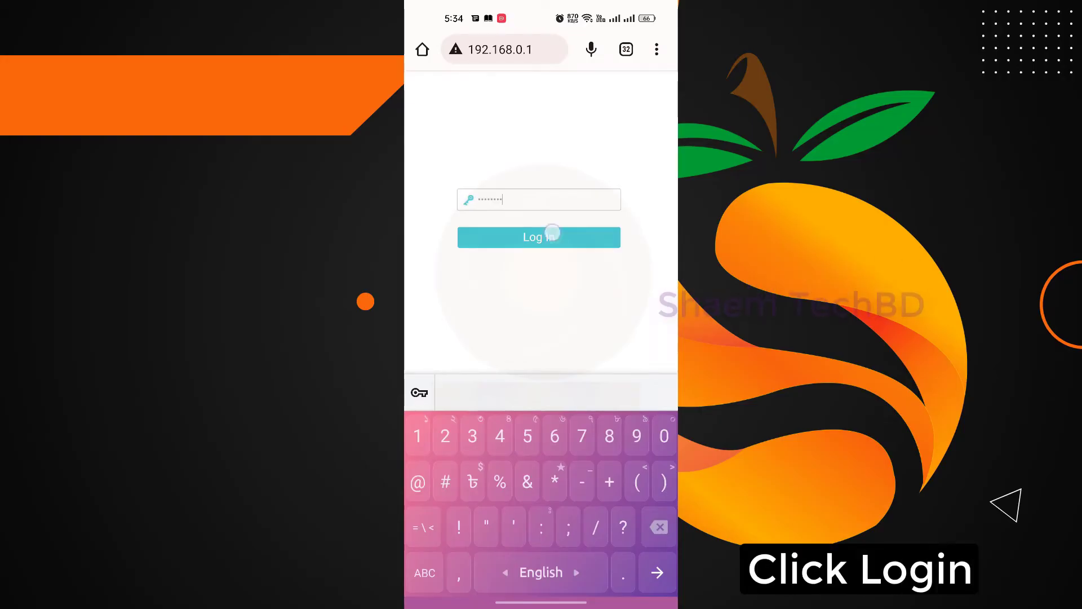
click(539, 237)
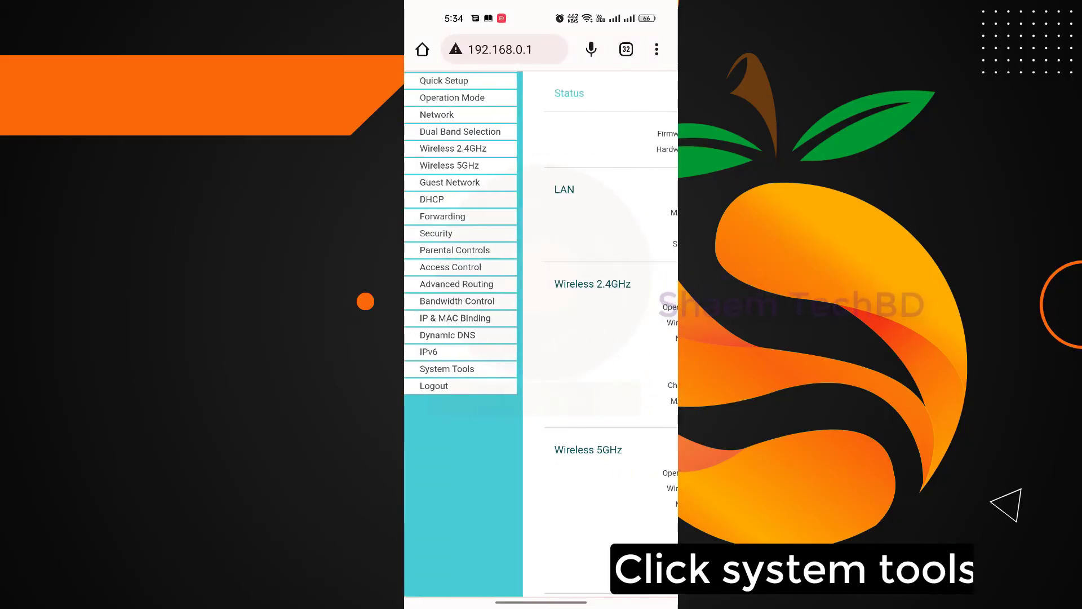
Step: Reach the Reboot page under System Tools on the Archer C20 admin
click(446, 368)
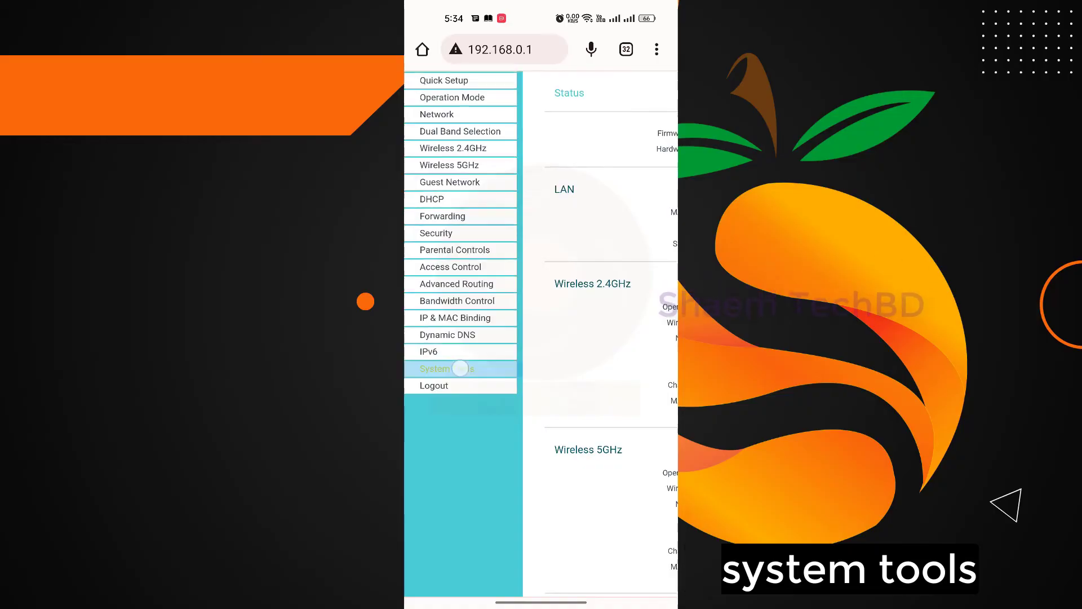
click(448, 367)
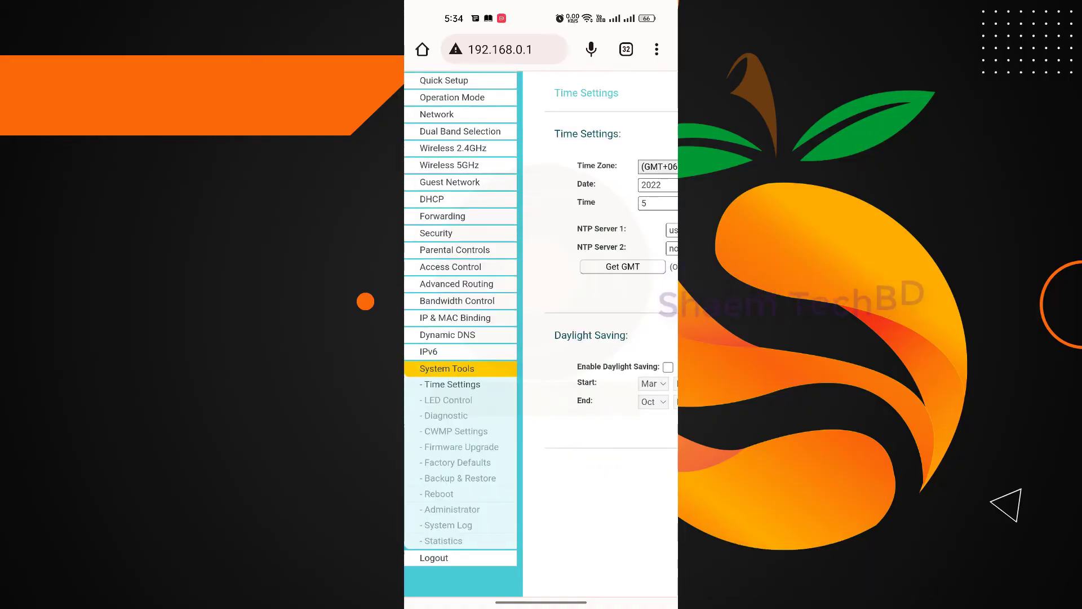
scroll(down, 3)
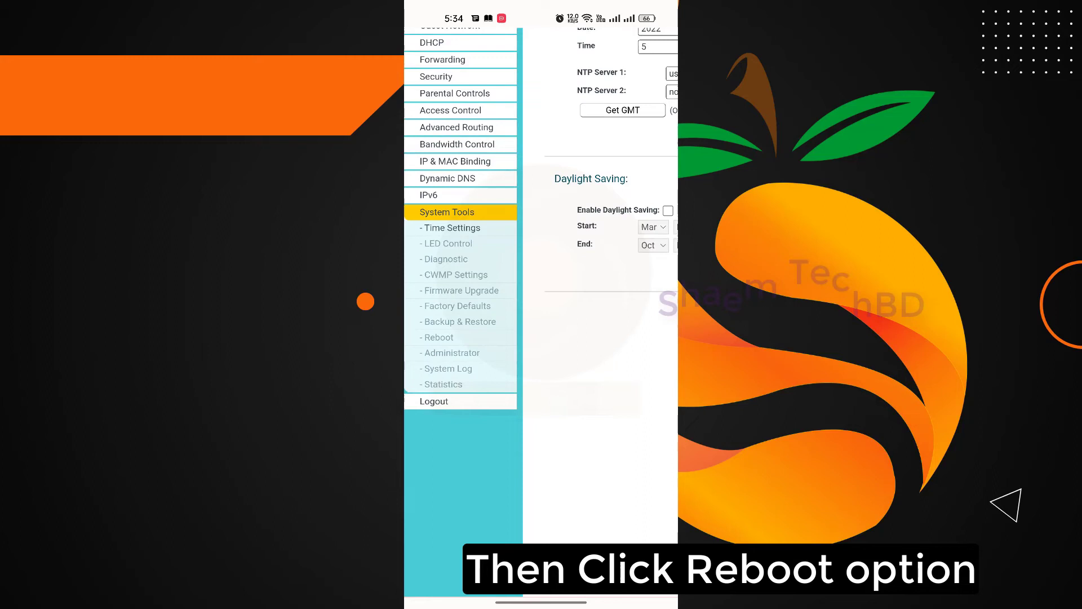
click(437, 338)
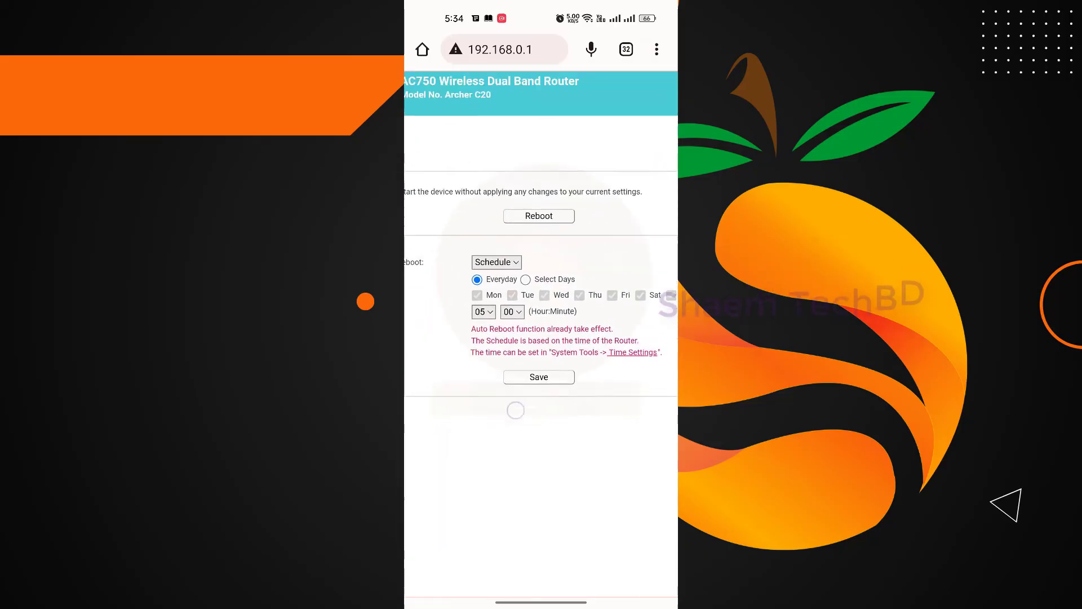
Step: Reboot the Archer C20 router and confirm so it starts restarting
click(539, 215)
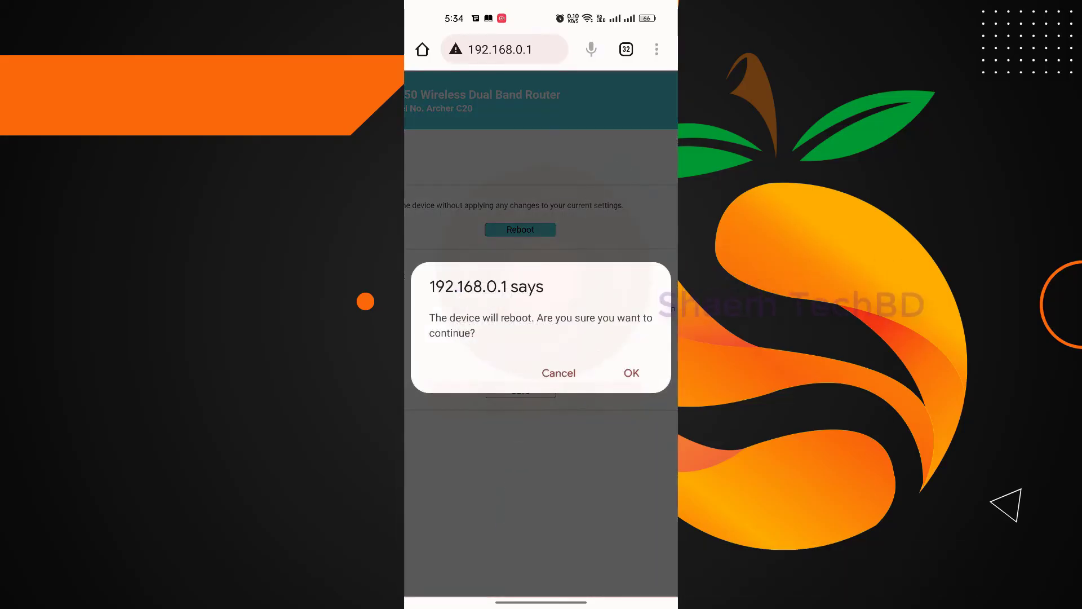
click(629, 373)
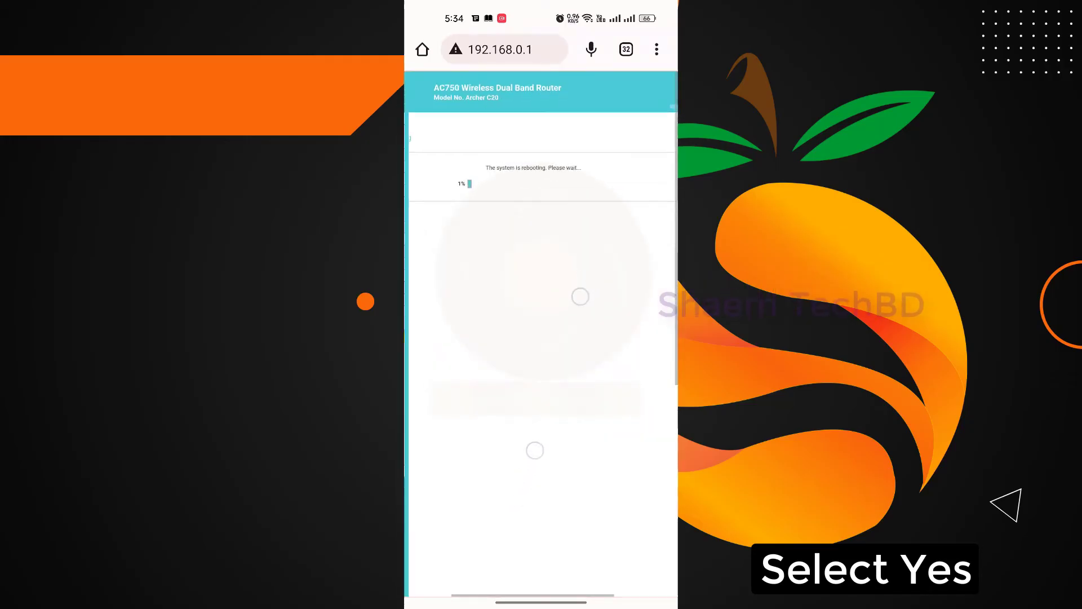